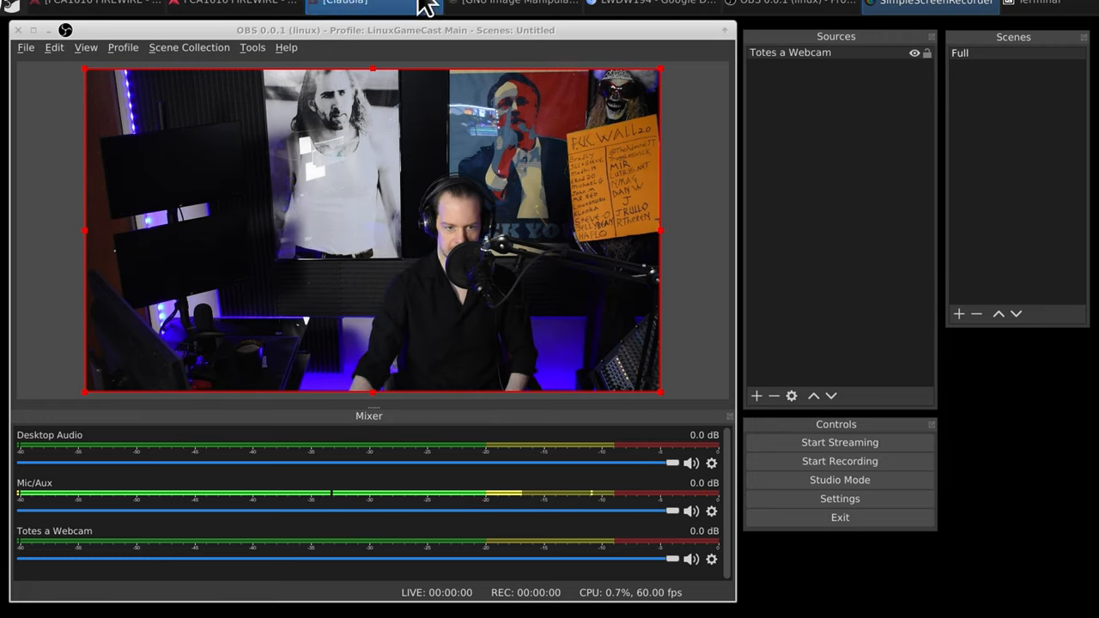
# Add a new scene named 'Roud cam' next to Full and switch to it
pyautogui.click(810, 51)
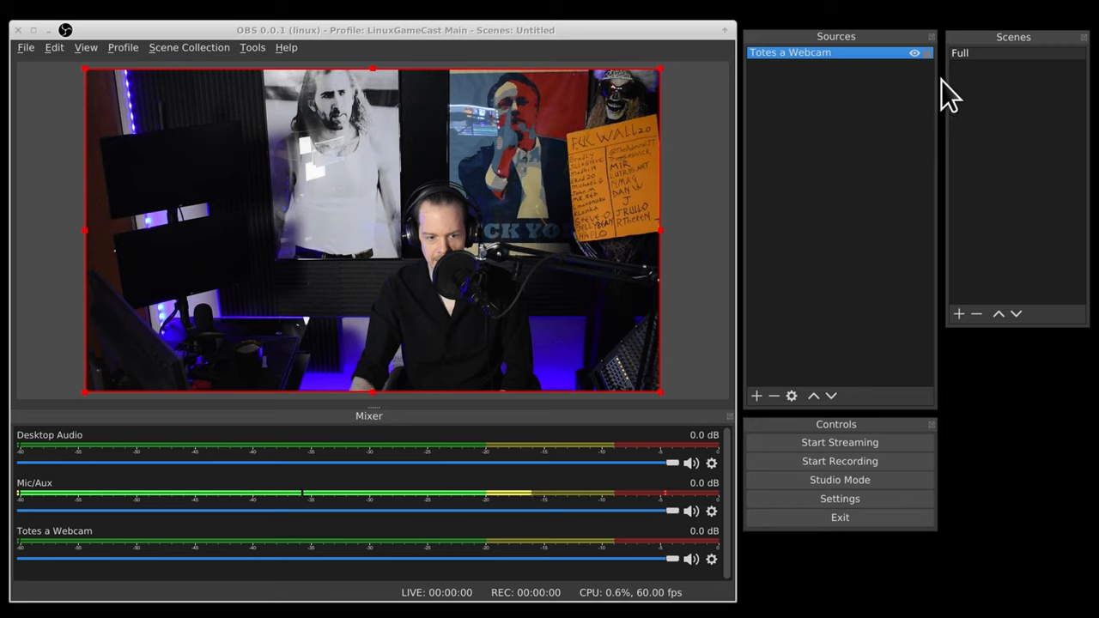
pyautogui.click(1012, 51)
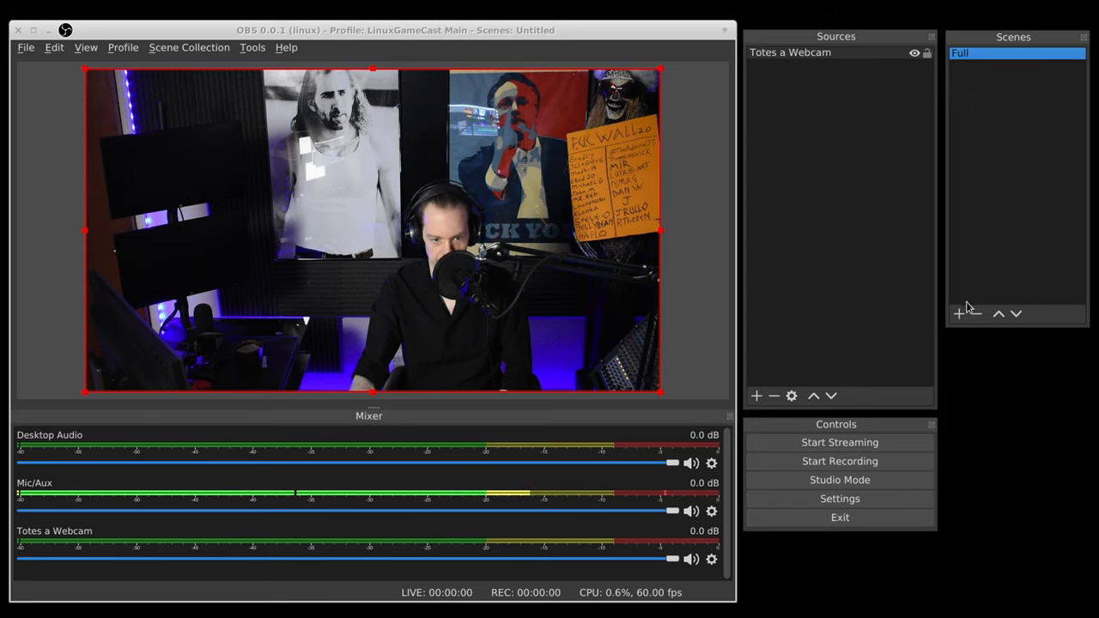
pyautogui.click(958, 313)
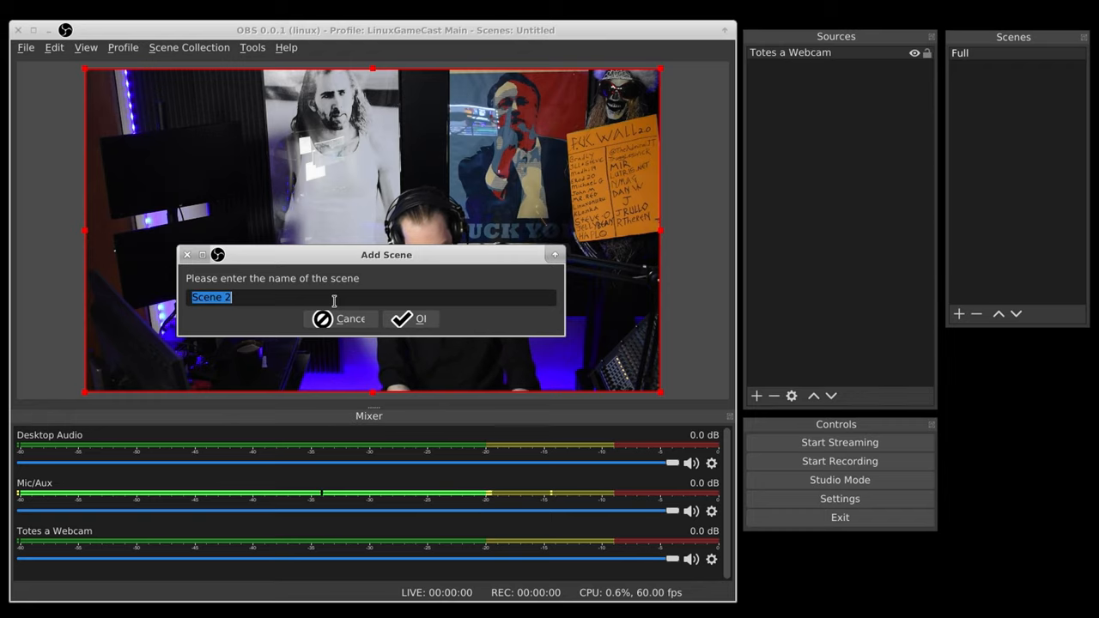
pyautogui.write('Roud cam')
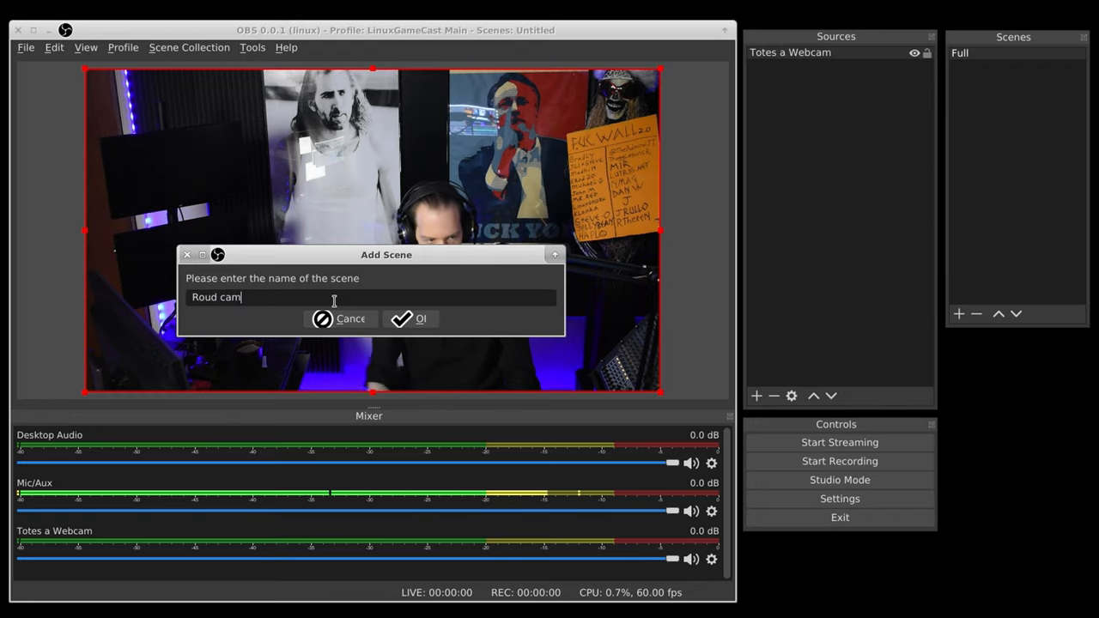
pyautogui.click(410, 318)
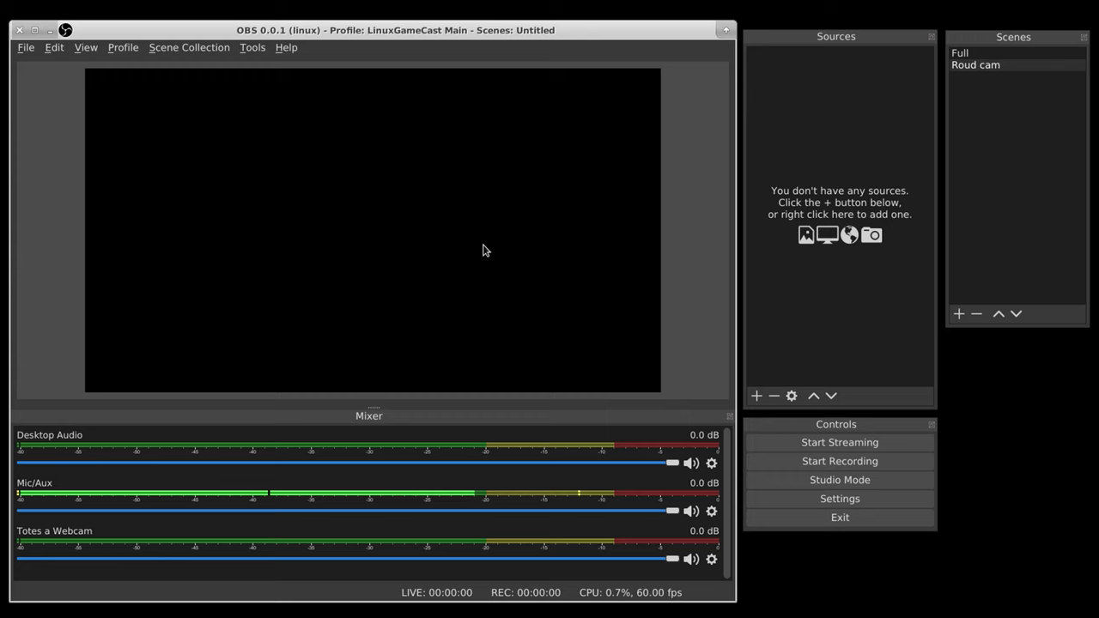
pyautogui.click(970, 52)
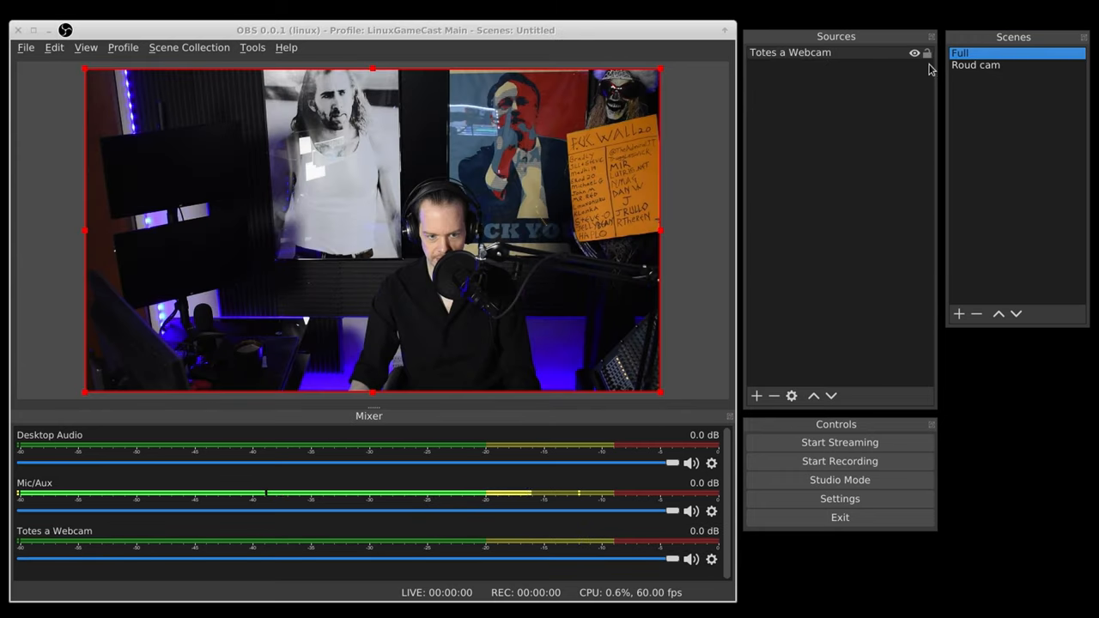
pyautogui.rightClick(789, 51)
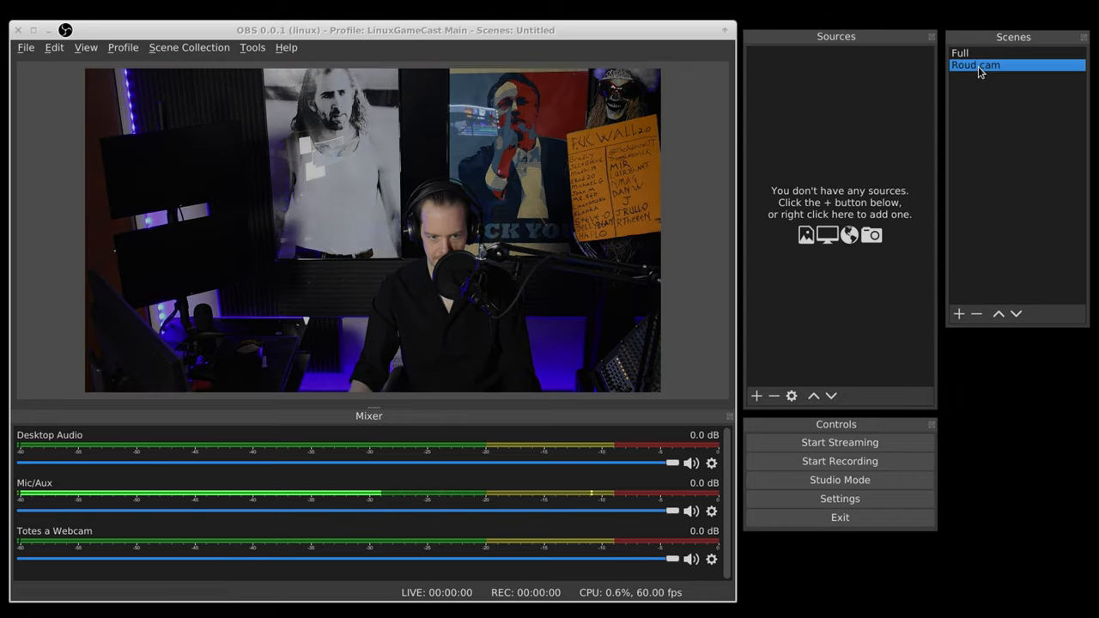
# Check the Sources add menu in Roud cam, then turn to the desktop applications menu
pyautogui.rightClick(838, 206)
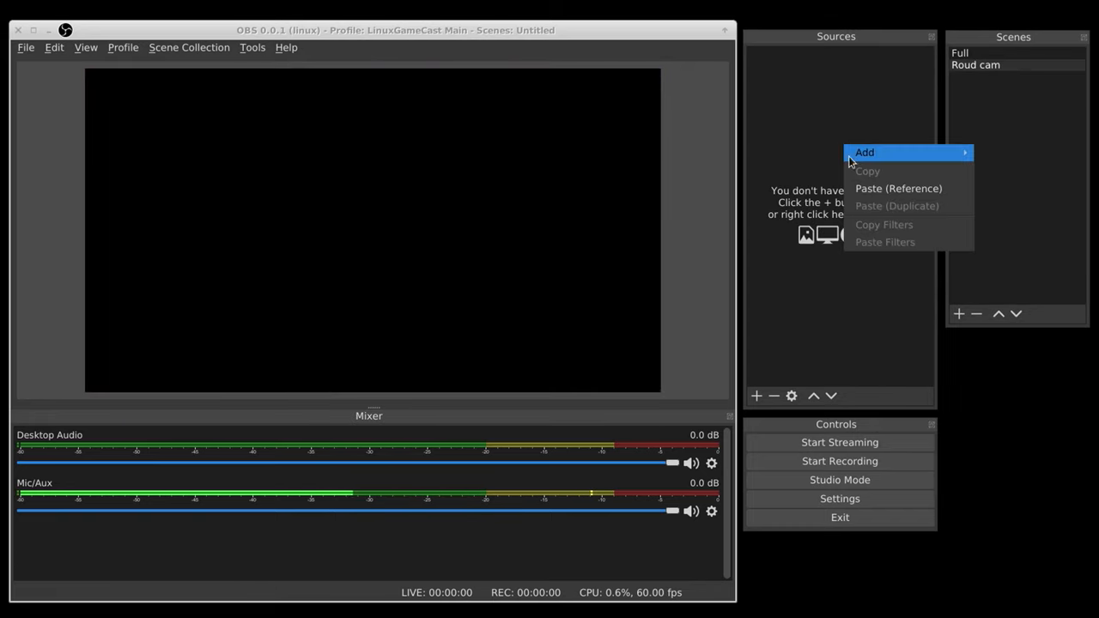
pyautogui.click(865, 151)
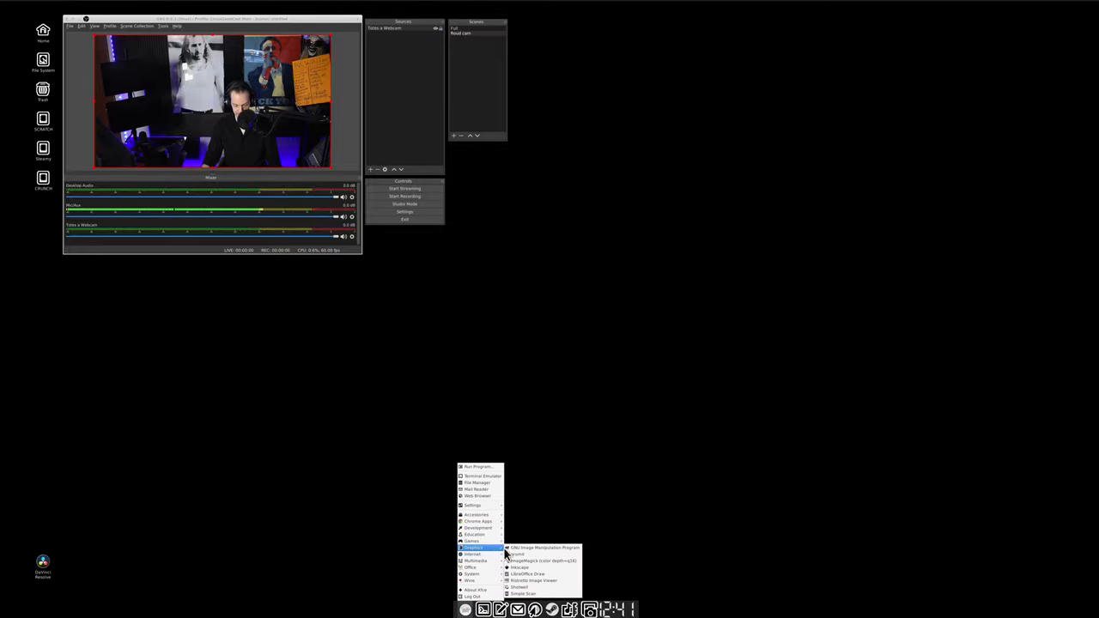
# Launch GIMP and create a new 1920×1080 image filled with Transparency
pyautogui.click(544, 548)
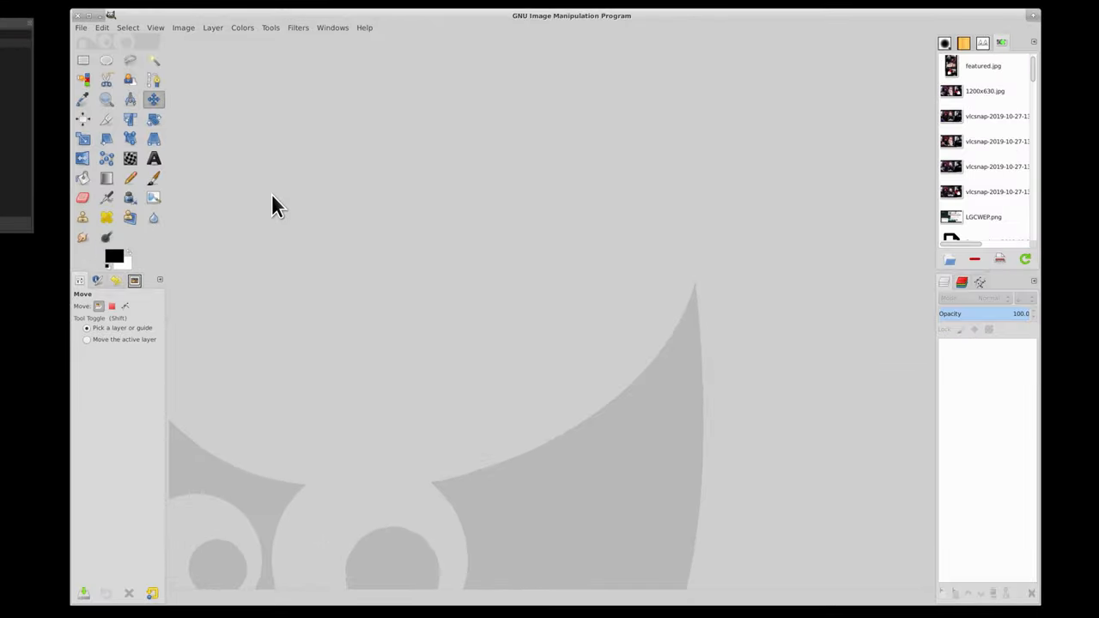
pyautogui.moveTo(80, 35)
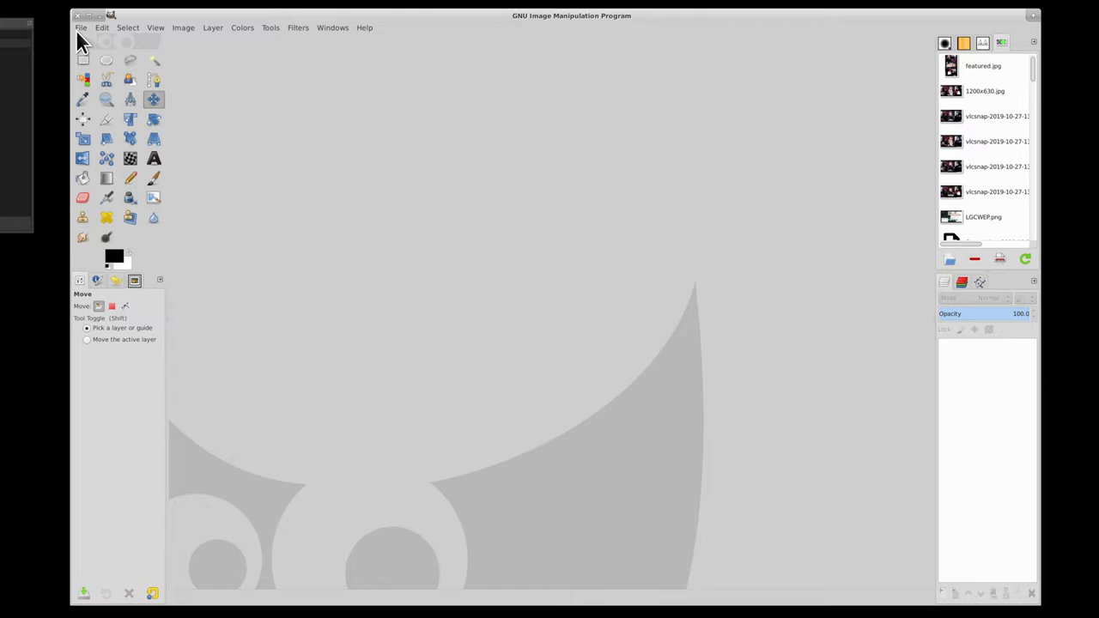
pyautogui.click(81, 28)
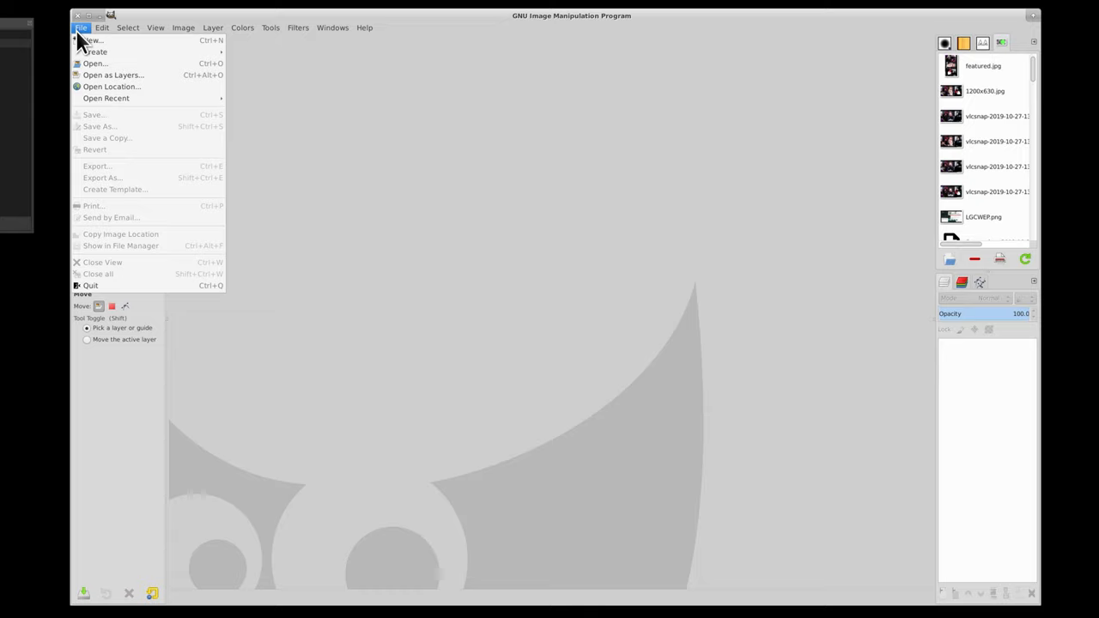
pyautogui.moveTo(93, 41)
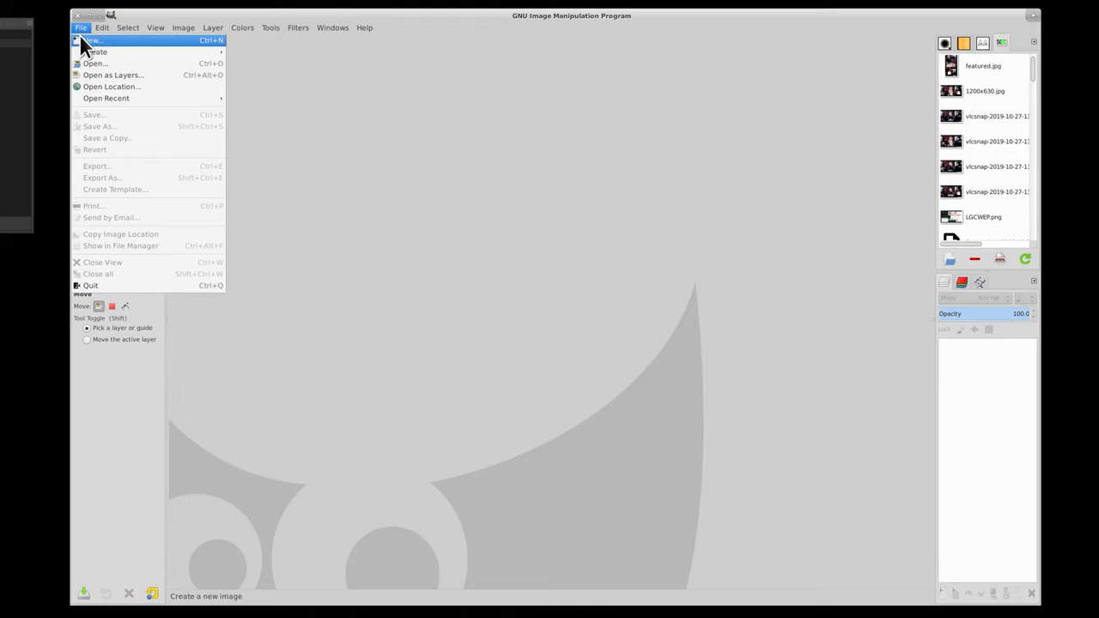
pyautogui.click(93, 41)
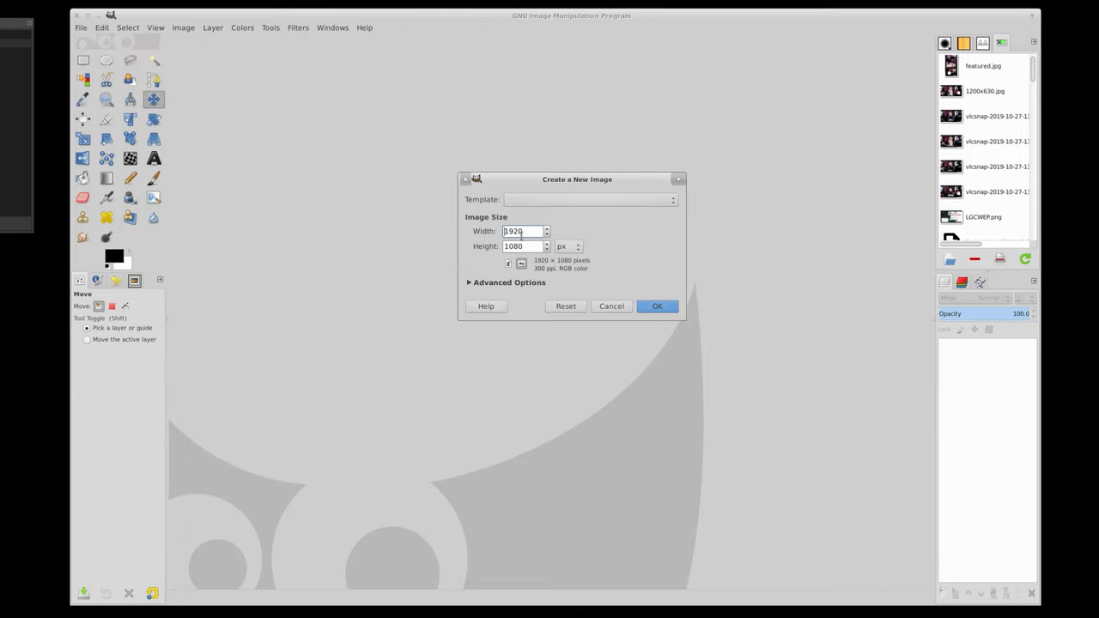
pyautogui.click(508, 281)
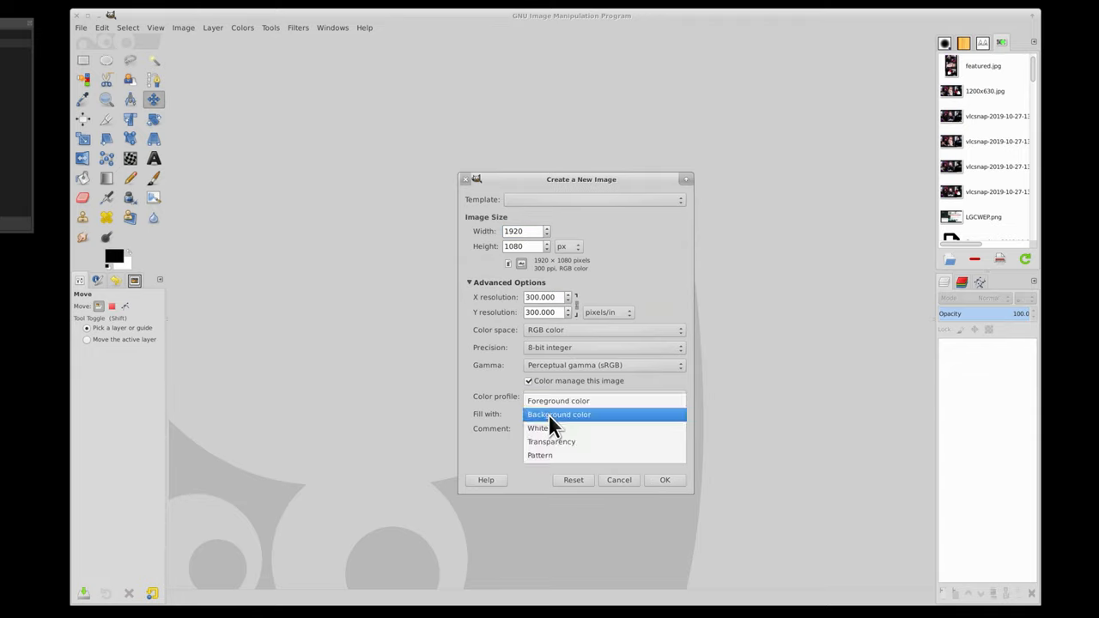
pyautogui.click(551, 441)
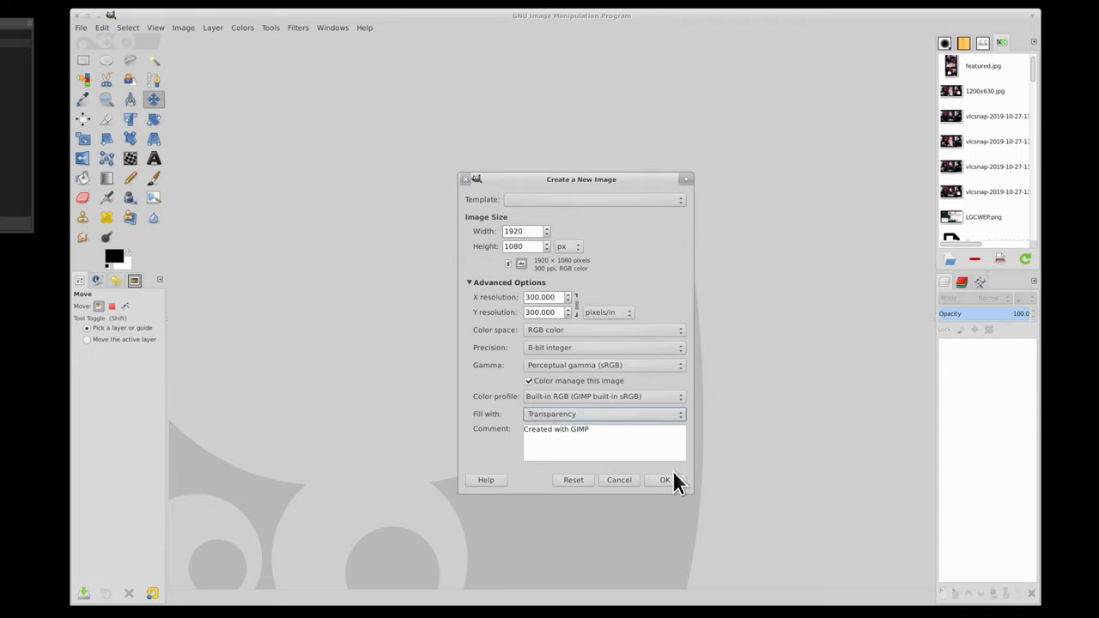
pyautogui.click(665, 480)
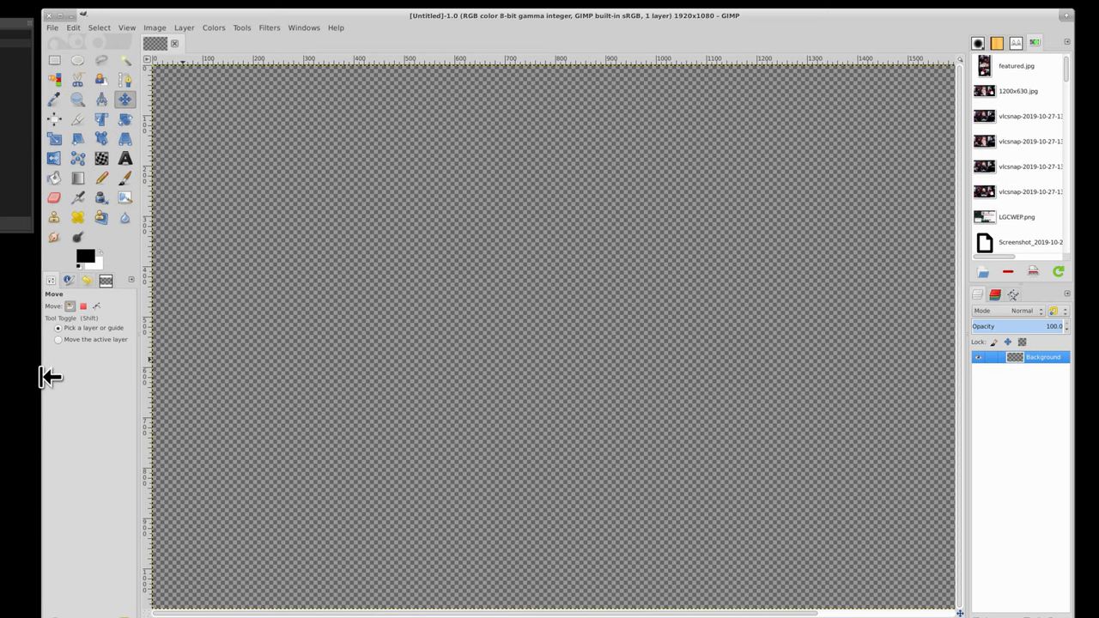
pyautogui.moveTo(307, 321)
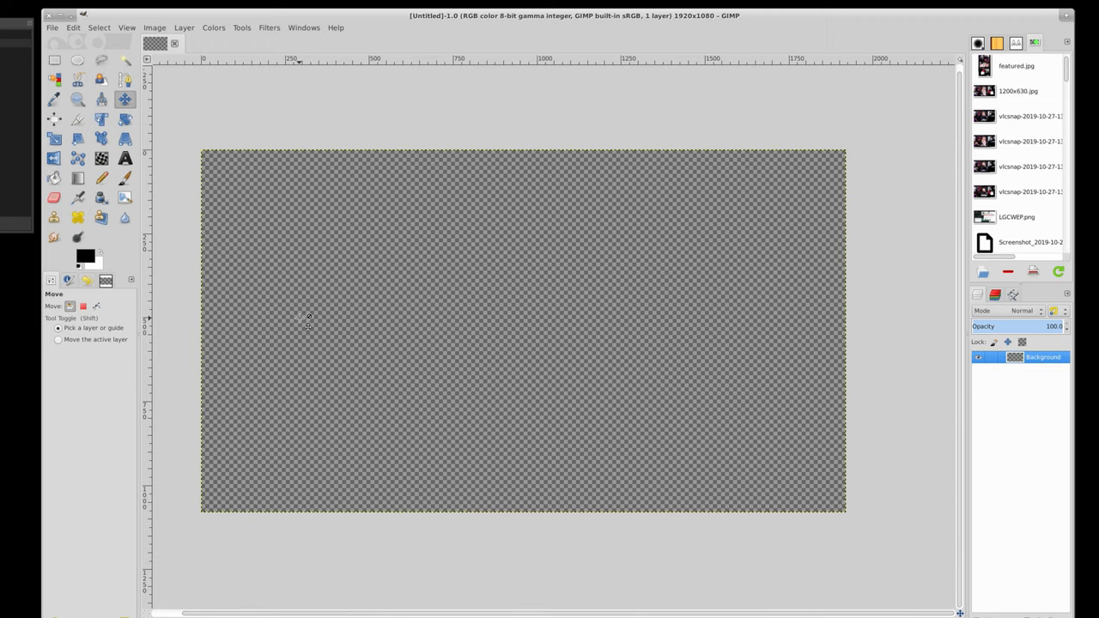
pyautogui.moveTo(77, 120)
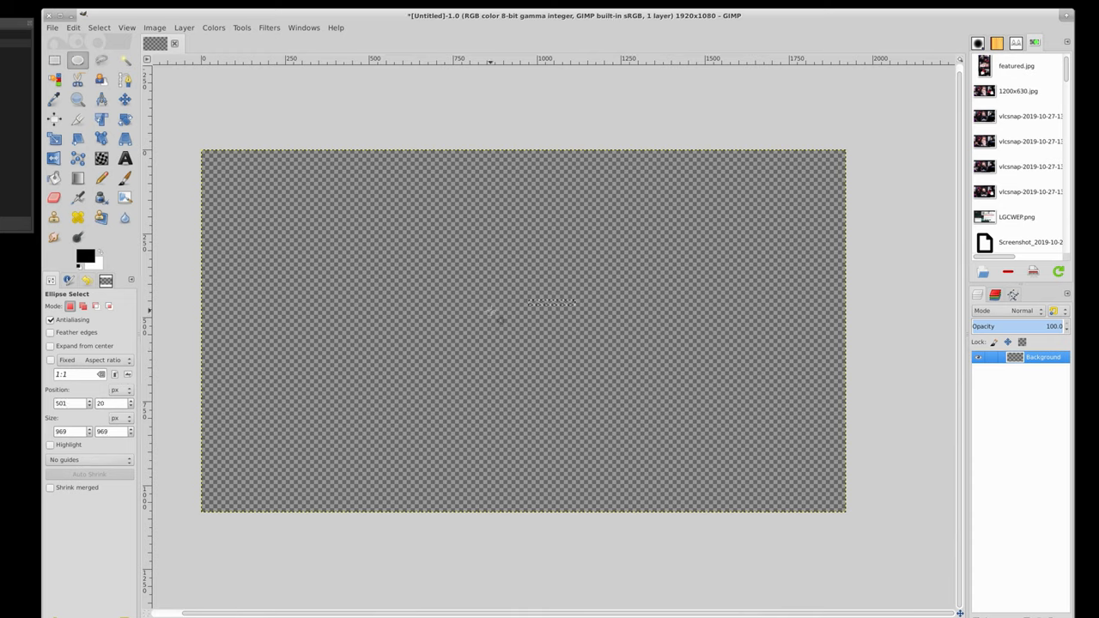
# Select a large circle on the canvas's right and bucket-fill it bright green
pyautogui.click(545, 333)
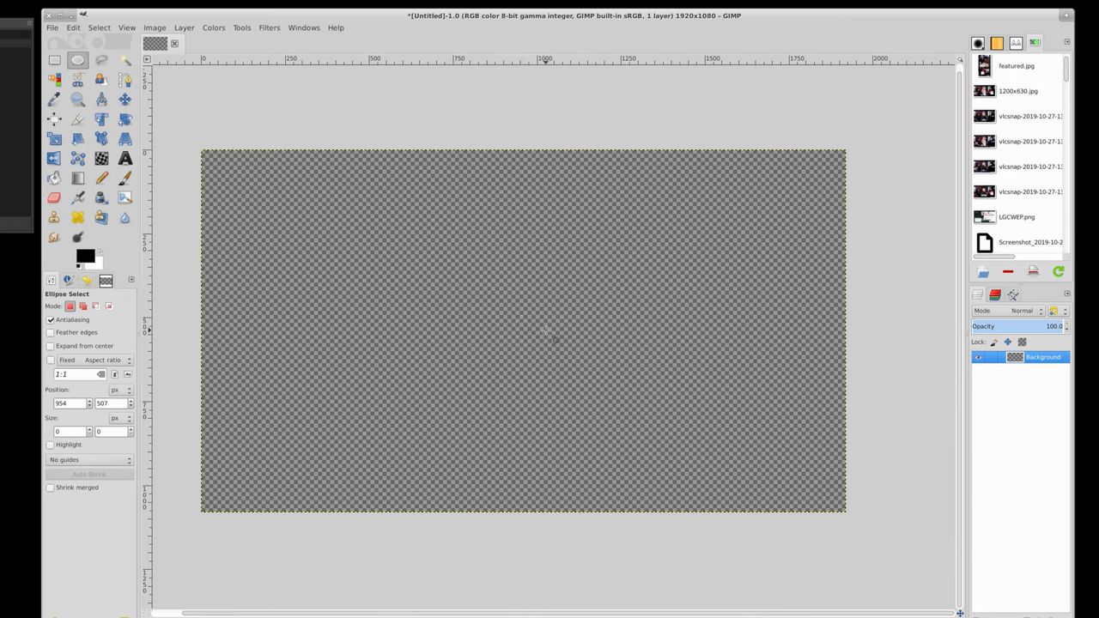
pyautogui.moveTo(549, 329); pyautogui.dragTo(670, 450)
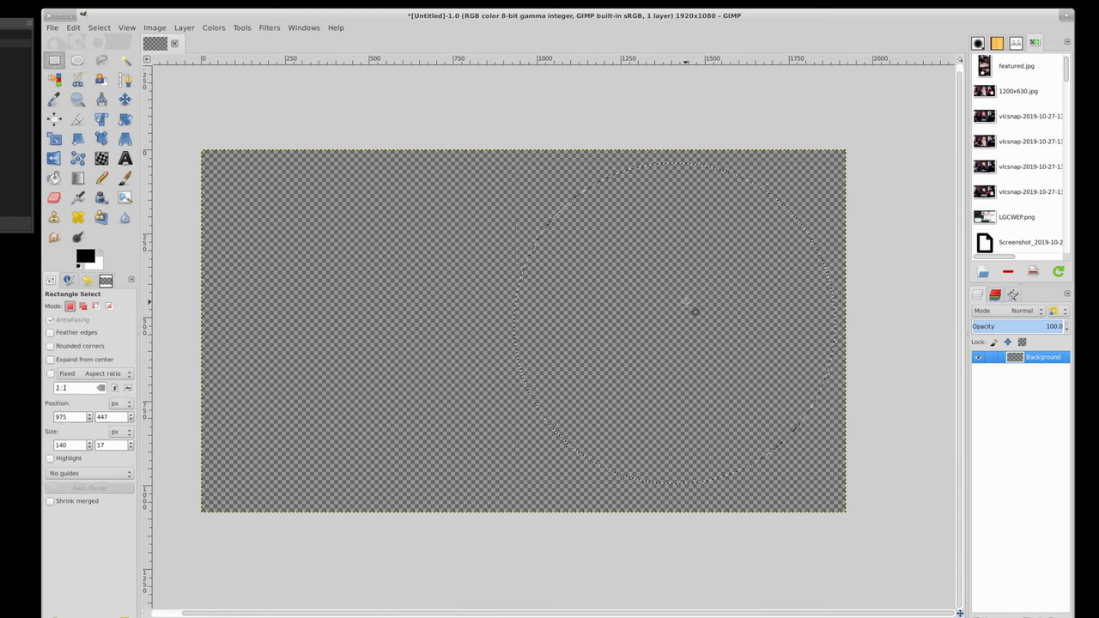
pyautogui.click(55, 158)
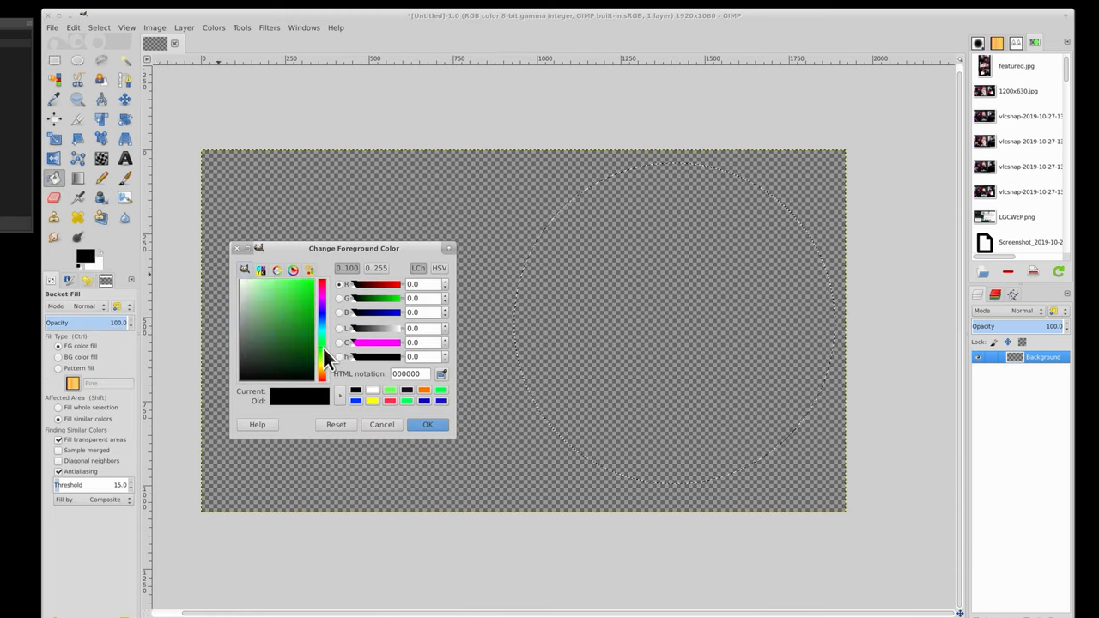
pyautogui.click(284, 306)
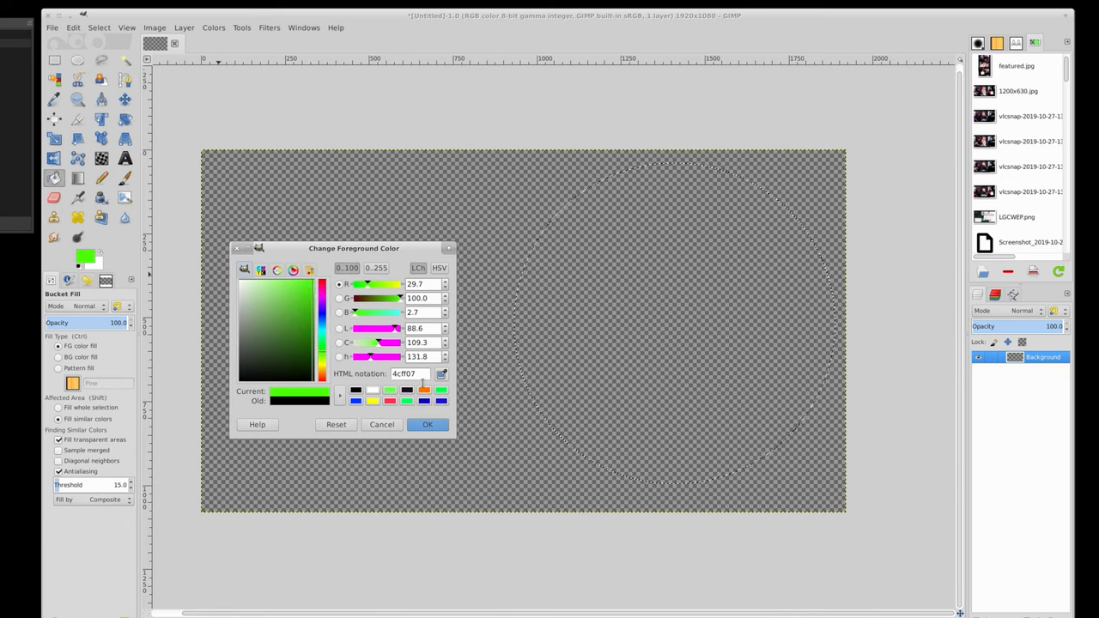
pyautogui.click(426, 424)
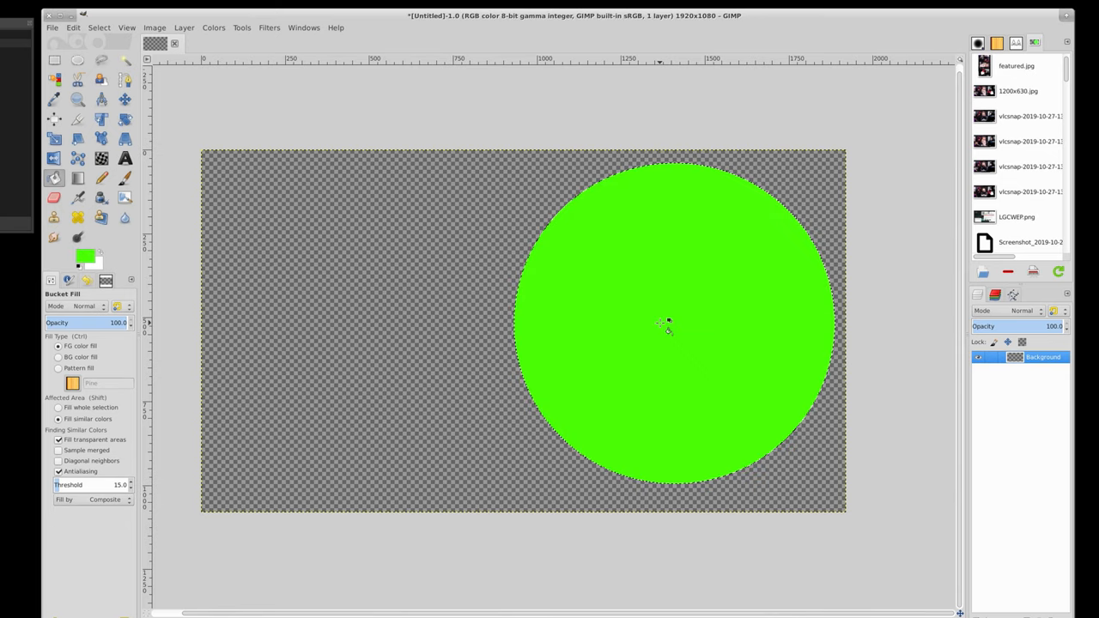
pyautogui.click(53, 60)
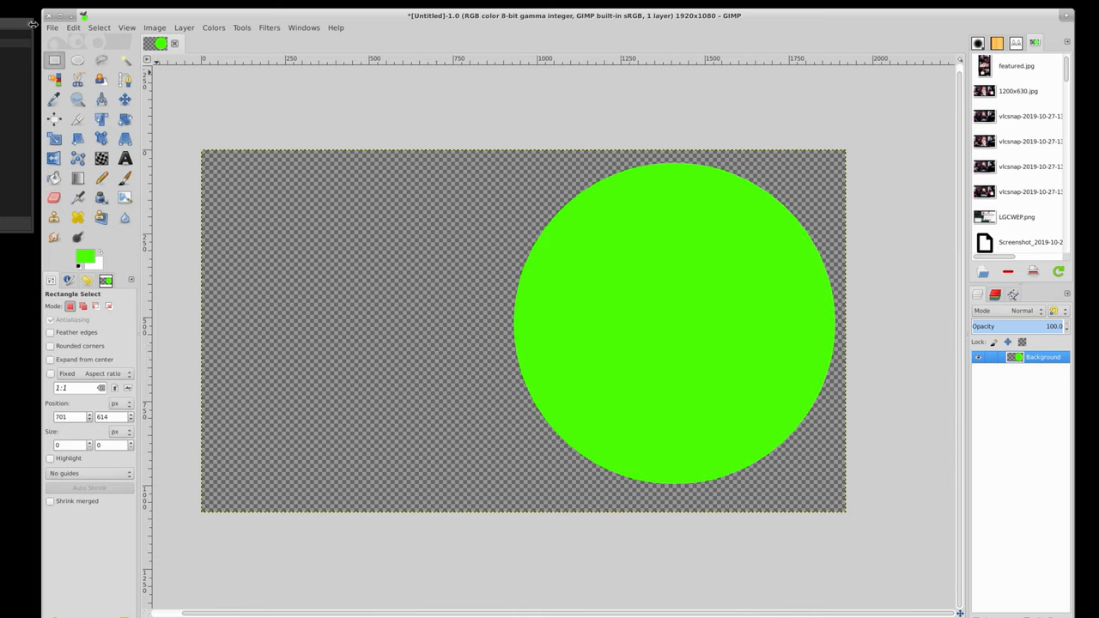
# Export the circle image as roundvenn.png into Documents with default PNG settings
pyautogui.click(52, 27)
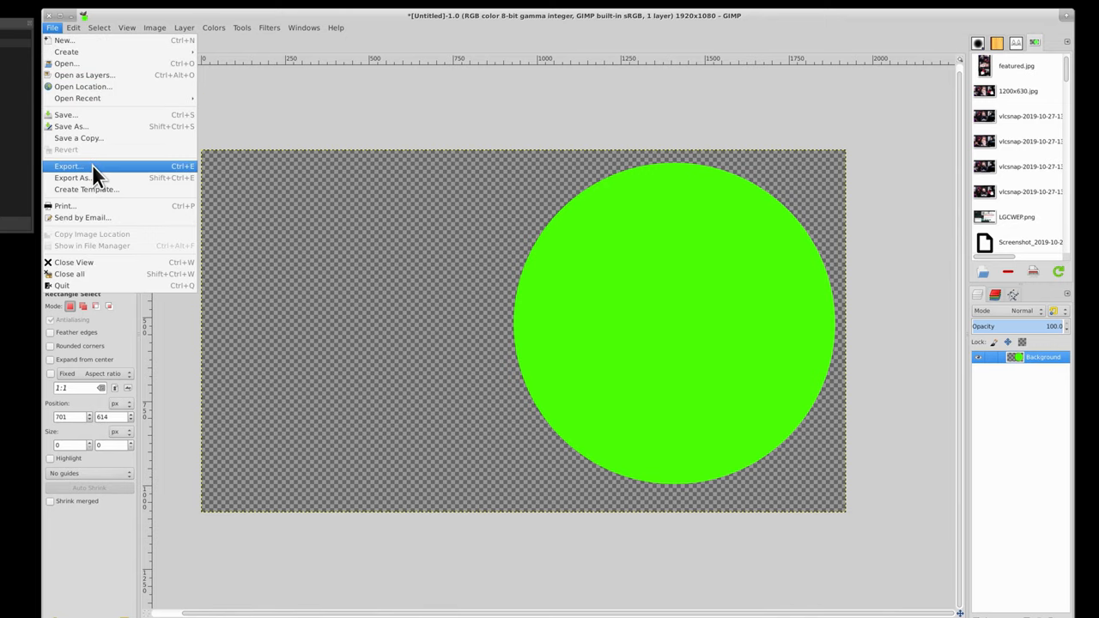
pyautogui.moveTo(72, 177)
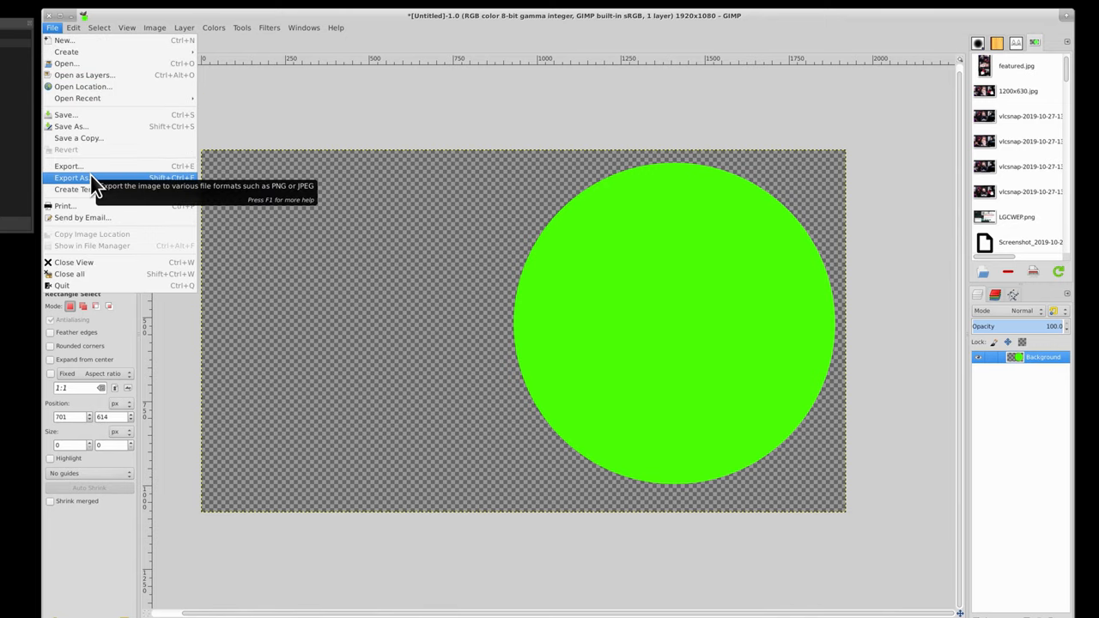
pyautogui.click(72, 176)
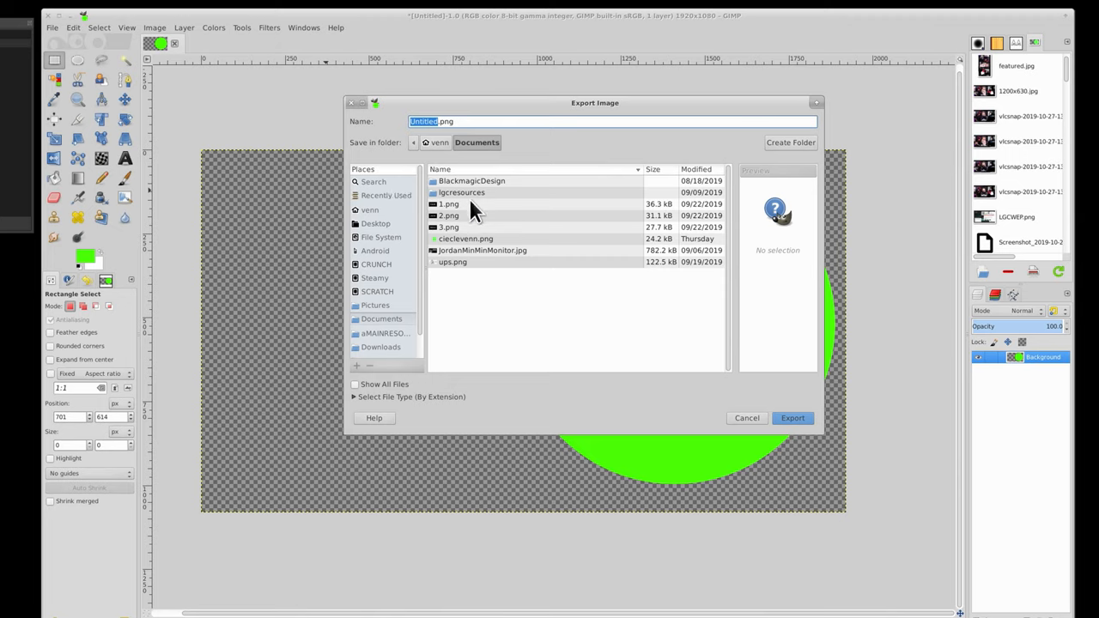
pyautogui.moveTo(445, 137)
pyautogui.write('roundvenn')
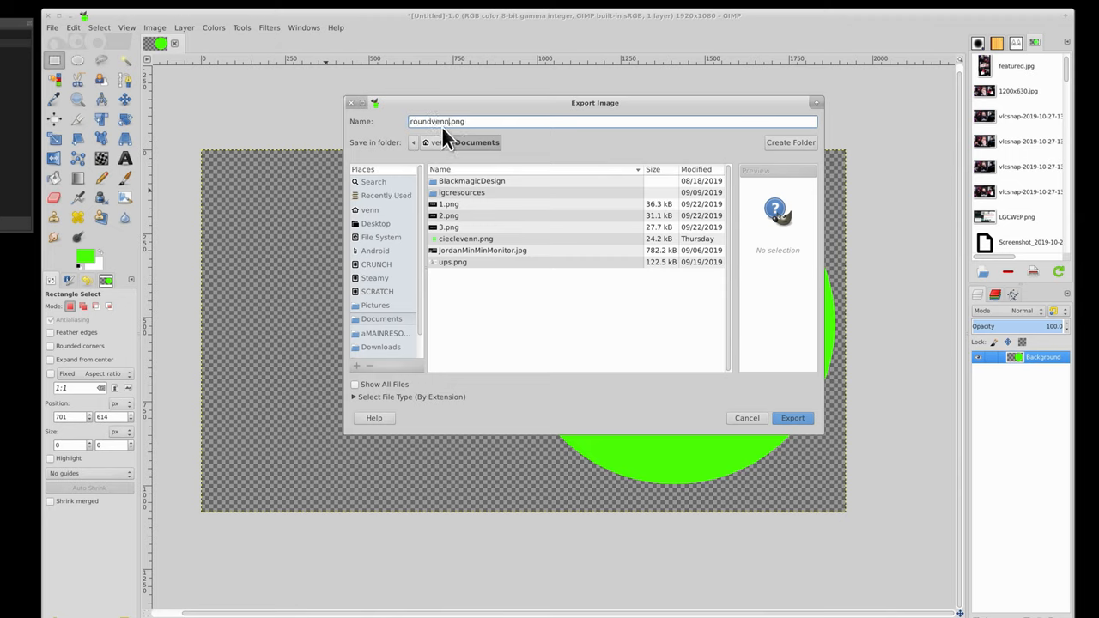
pyautogui.moveTo(790, 419)
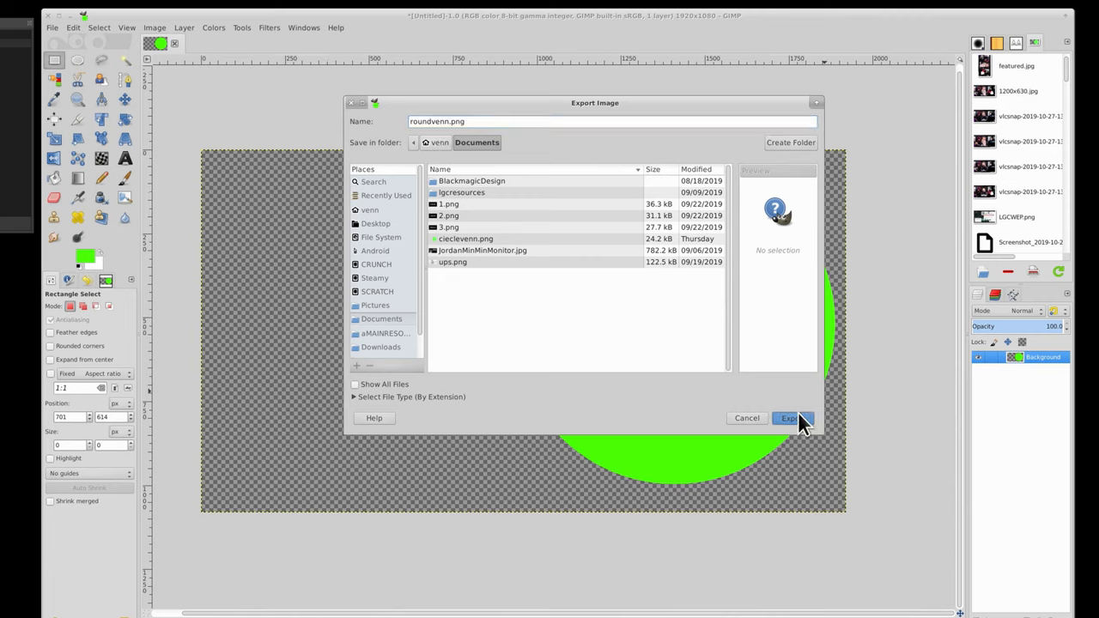
pyautogui.click(786, 419)
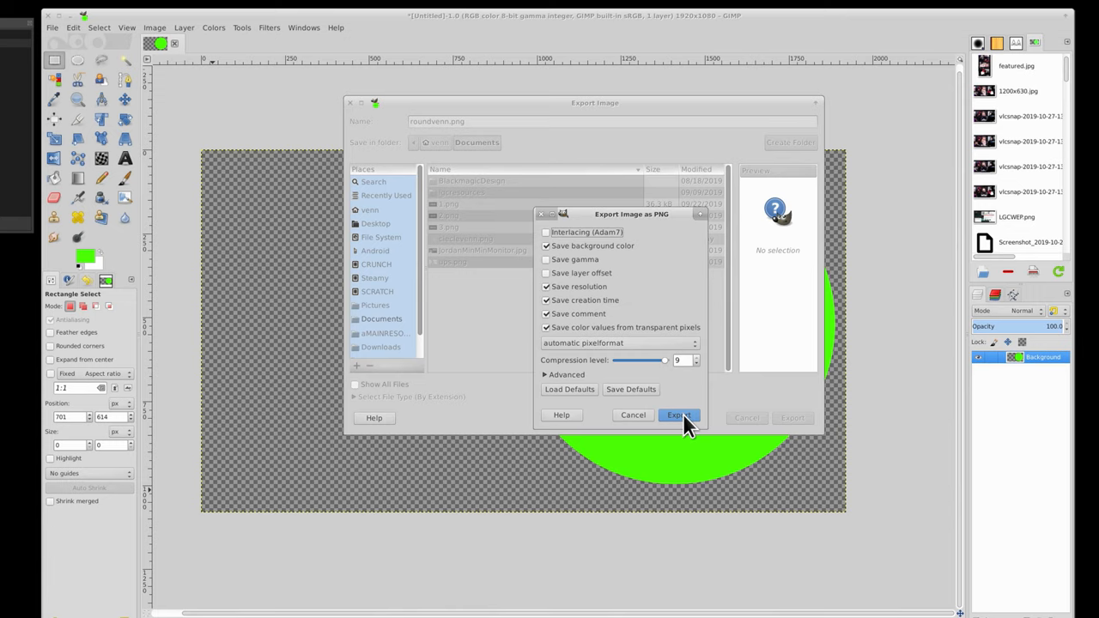
pyautogui.click(677, 415)
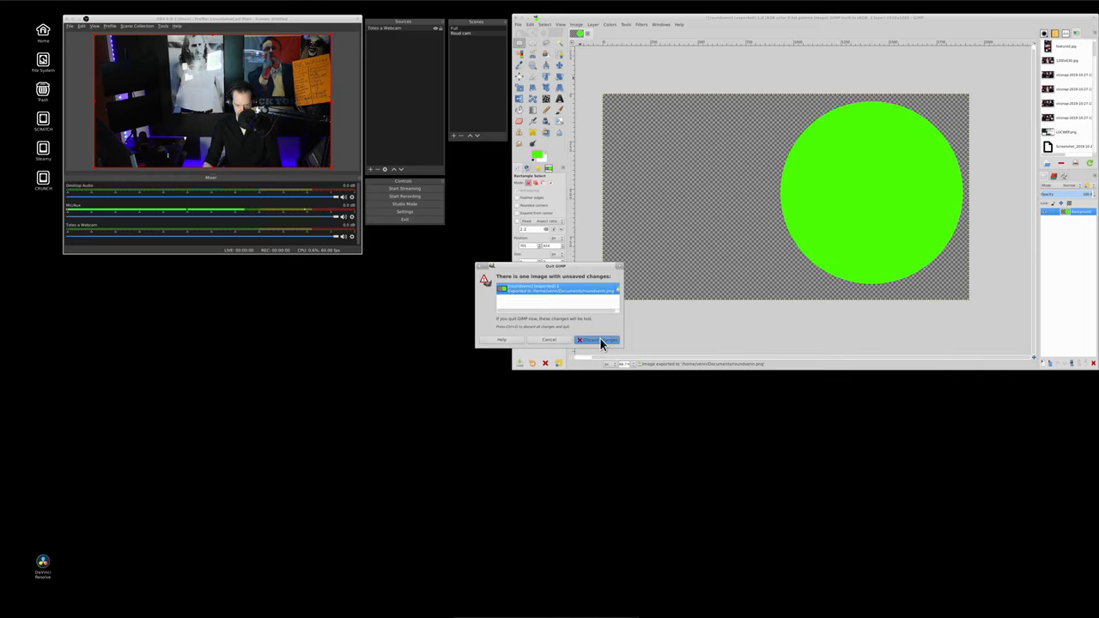
# Quit GIMP discarding changes, then select the webcam source in OBS's Roud cam scene
pyautogui.click(599, 340)
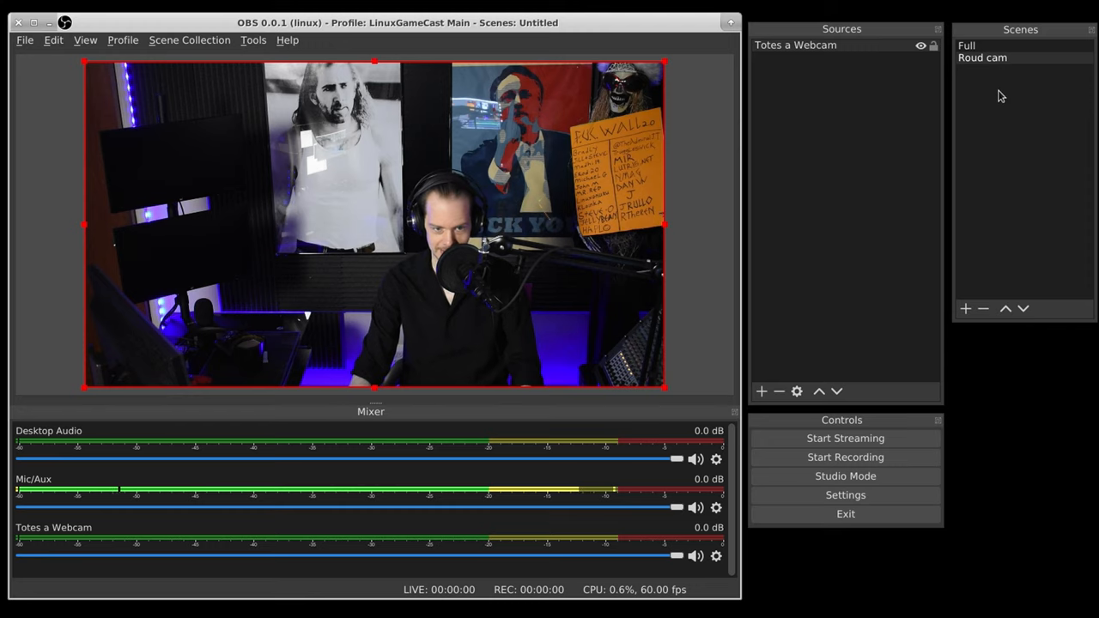
pyautogui.click(982, 58)
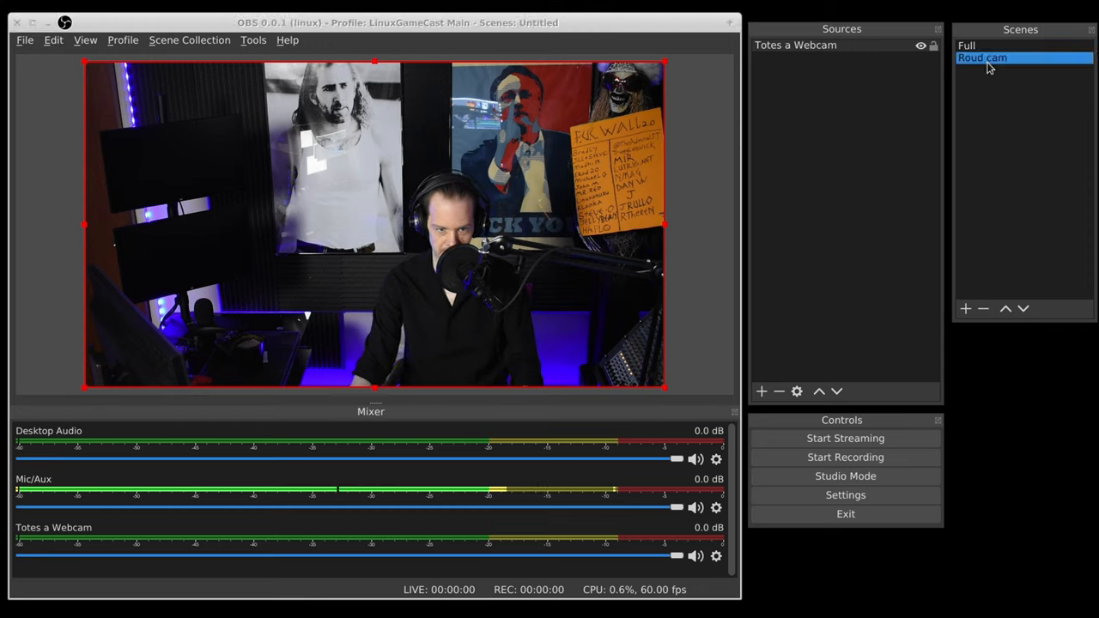
pyautogui.moveTo(790, 53)
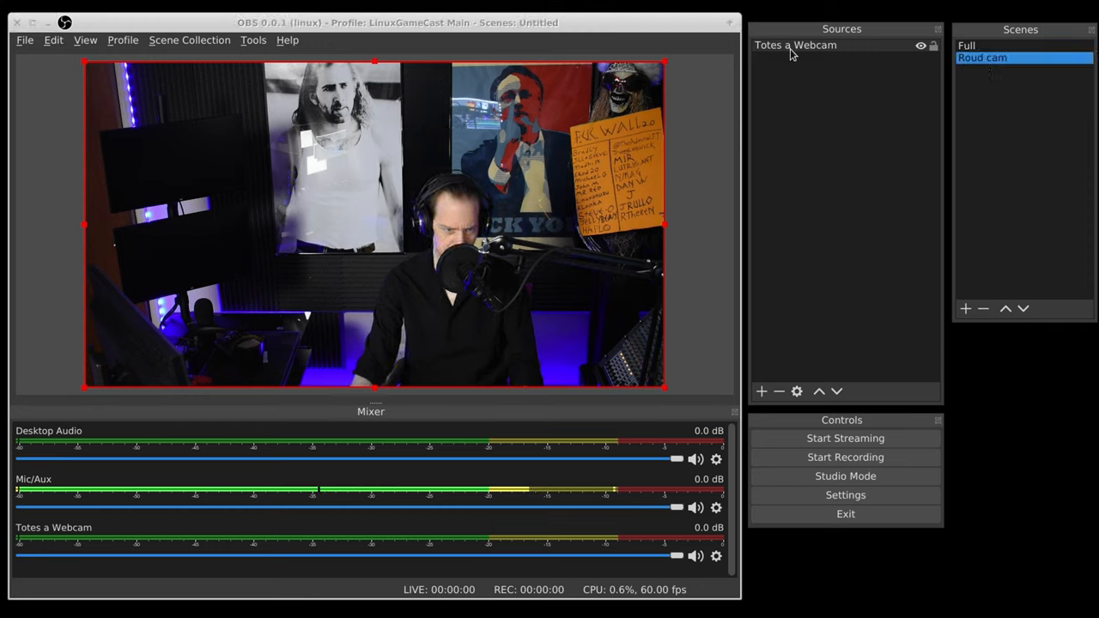
pyautogui.click(795, 45)
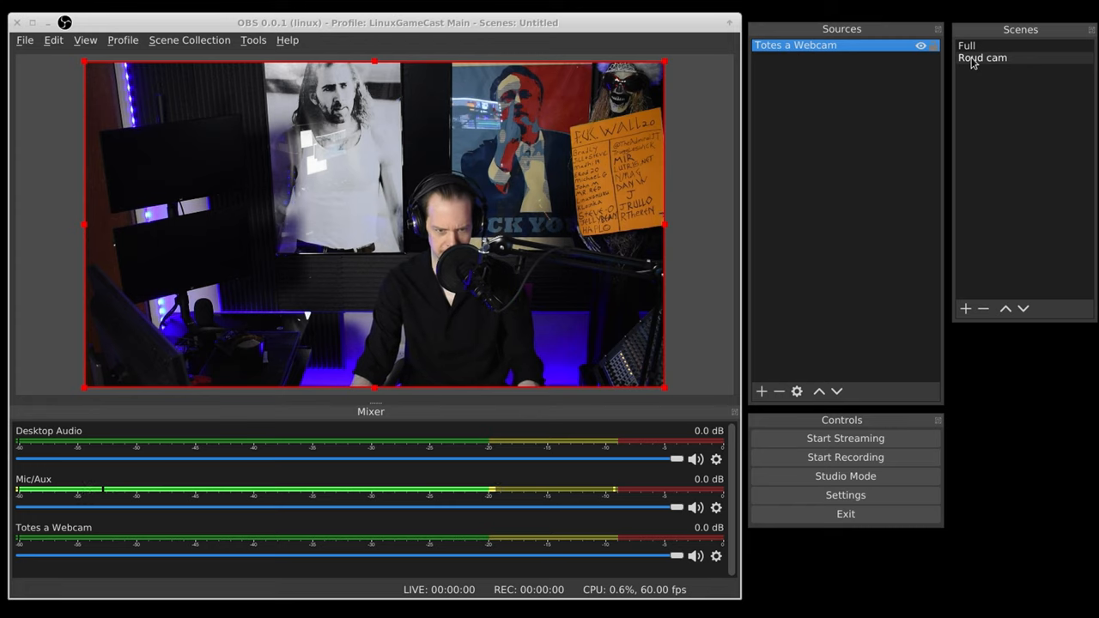
# Add an Image Mask/Blend filter to Roud cam with its default name
pyautogui.rightClick(982, 58)
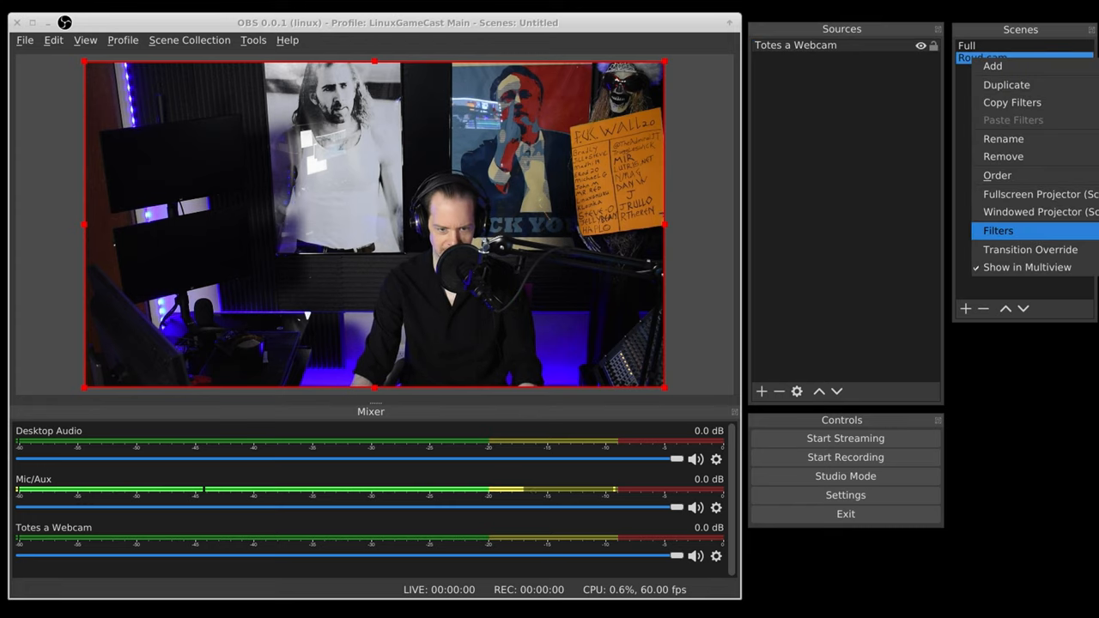
pyautogui.click(997, 230)
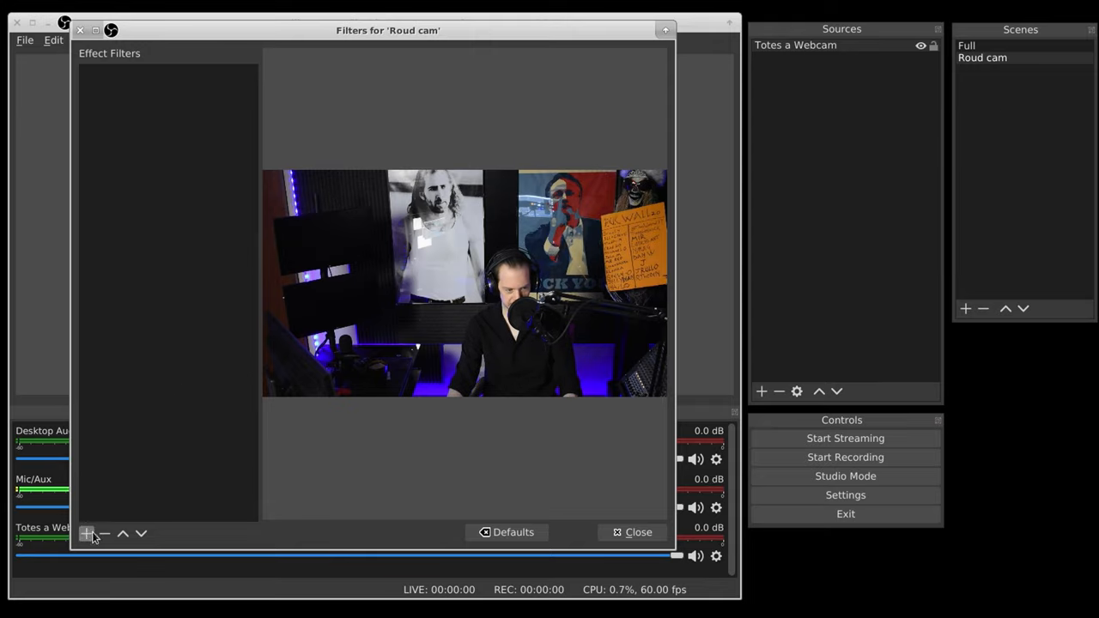
pyautogui.click(86, 532)
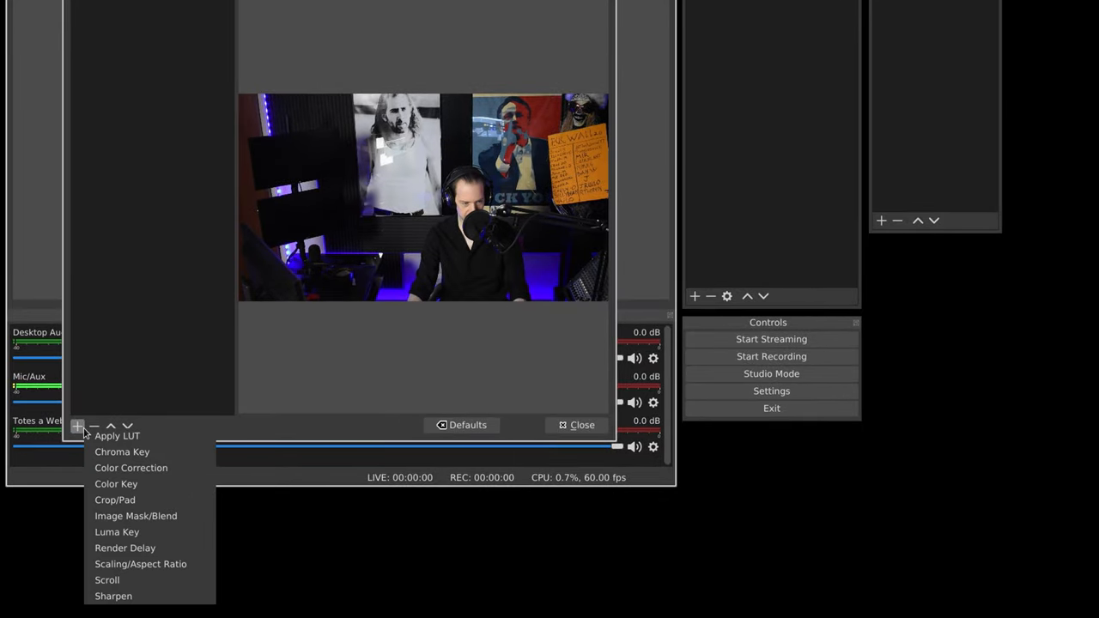
pyautogui.moveTo(117, 532)
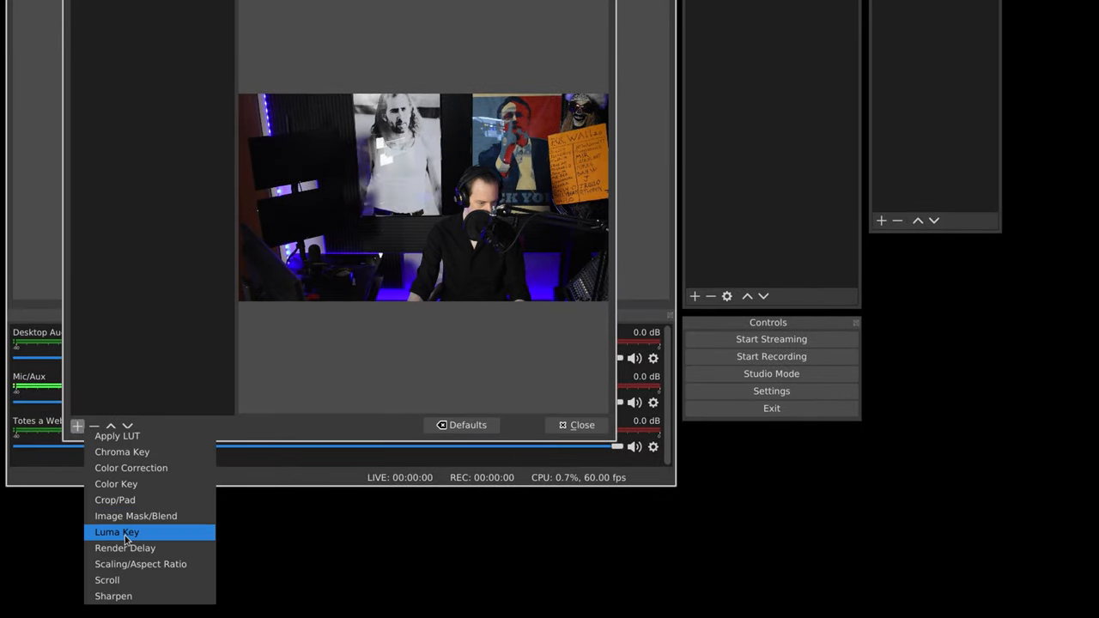
pyautogui.click(136, 515)
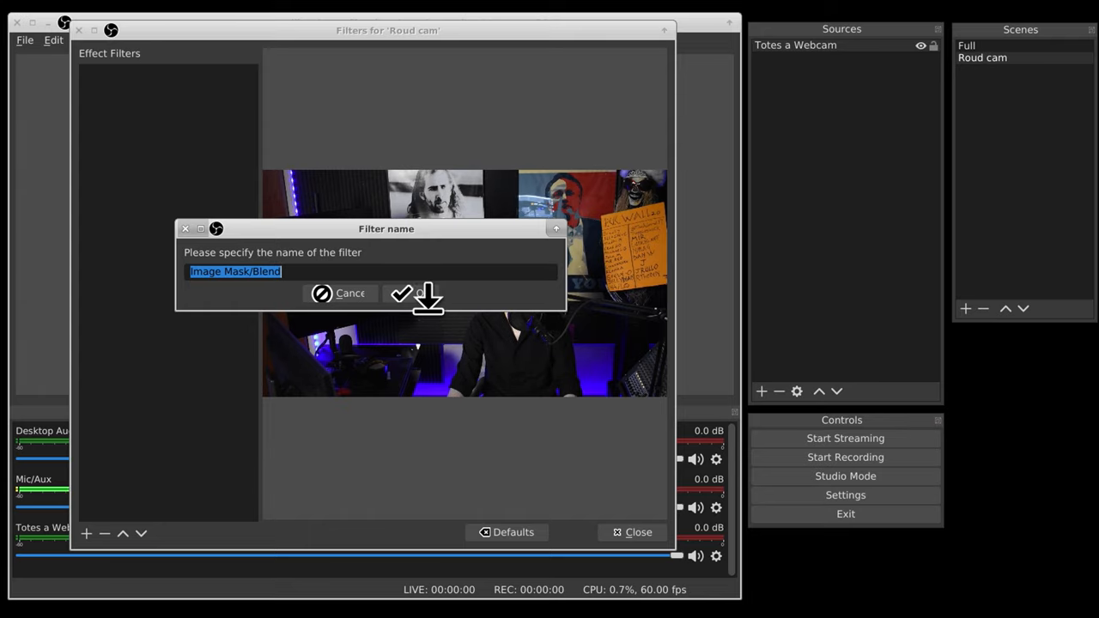
pyautogui.click(402, 292)
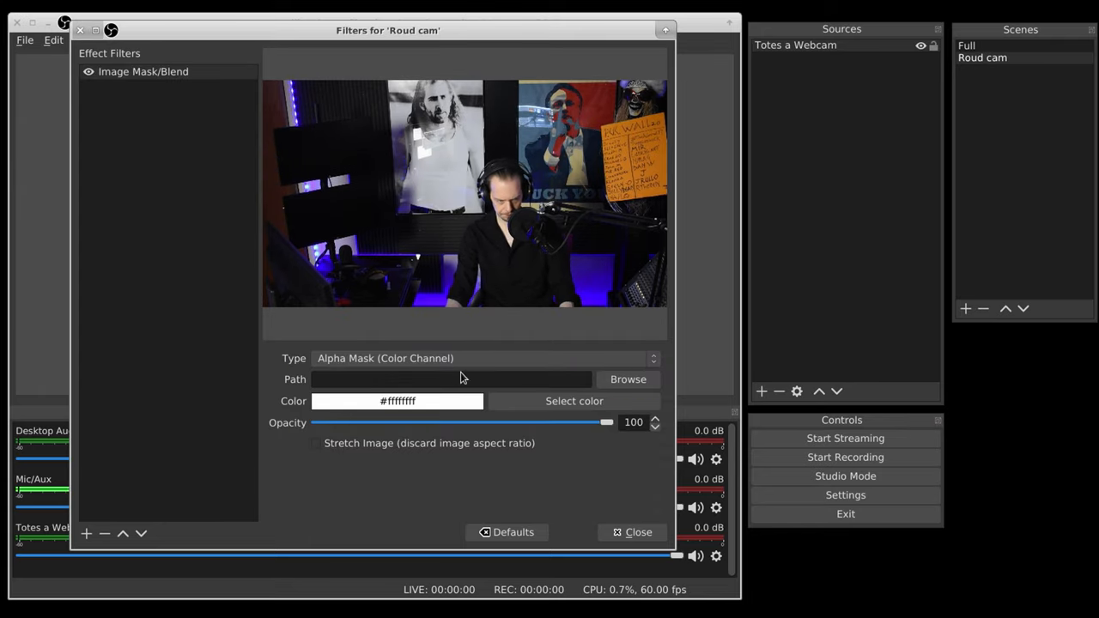
# Browse to Documents and load roundvenn.png as the mask image path
pyautogui.click(628, 380)
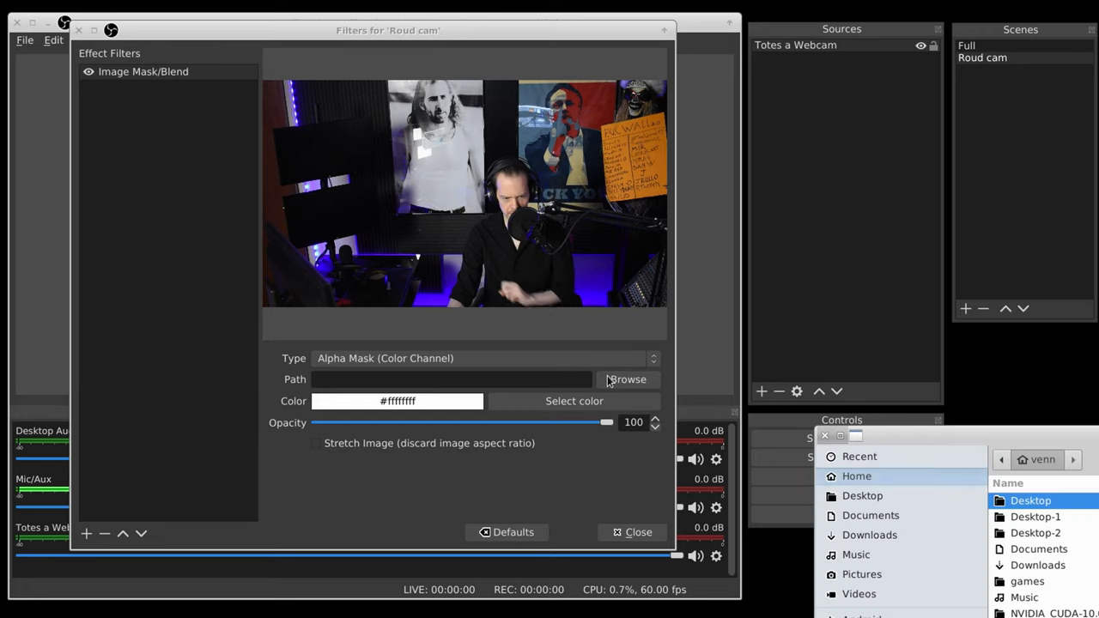
pyautogui.click(628, 379)
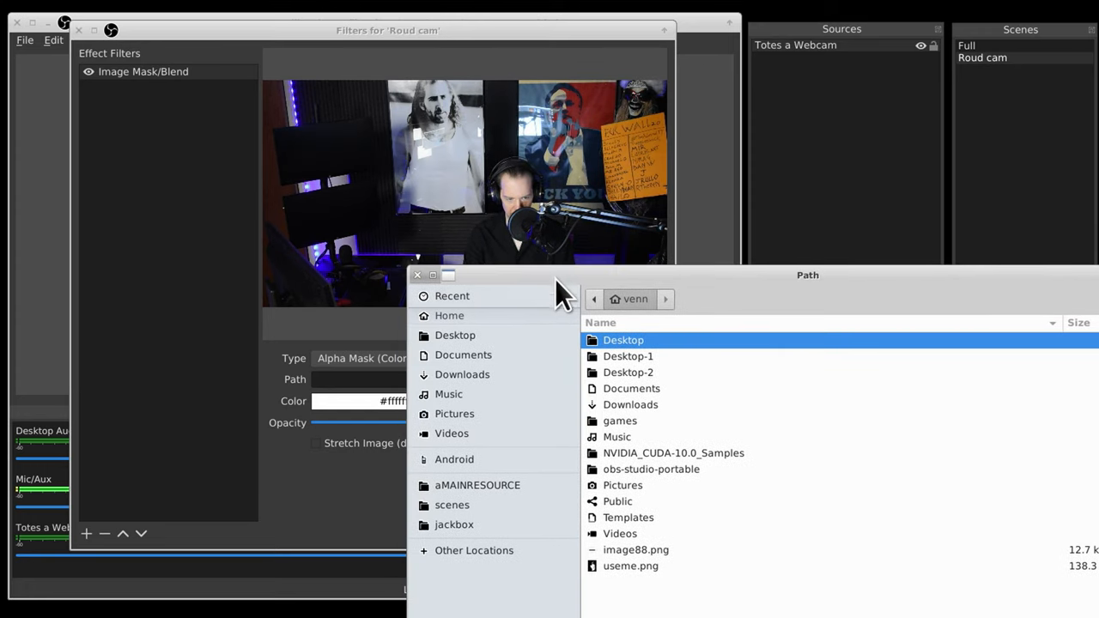
pyautogui.click(462, 374)
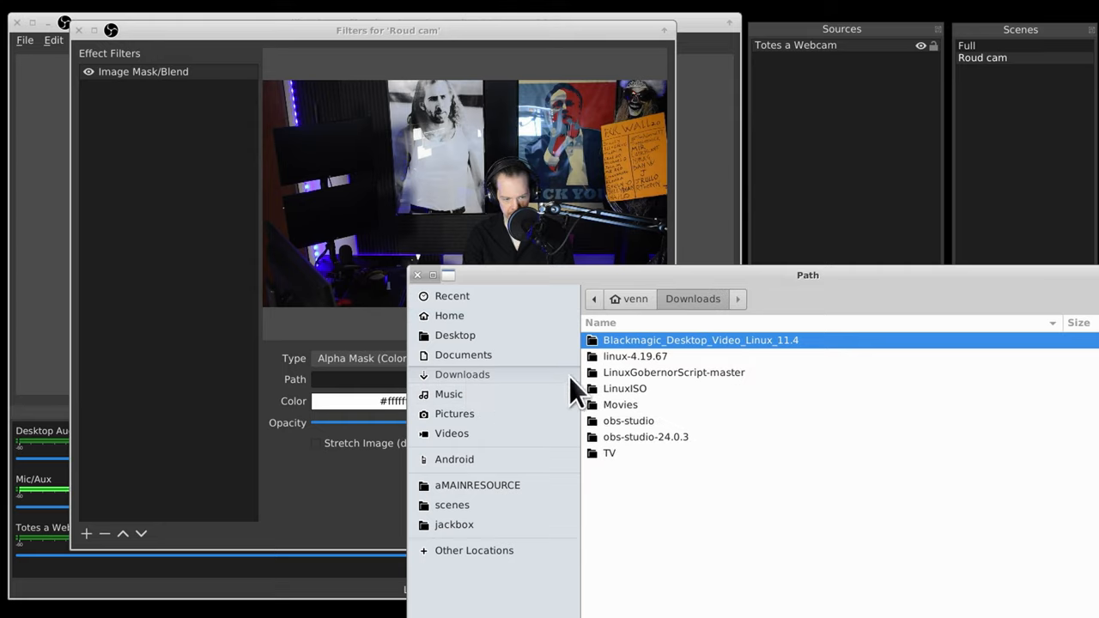
pyautogui.moveTo(535, 378)
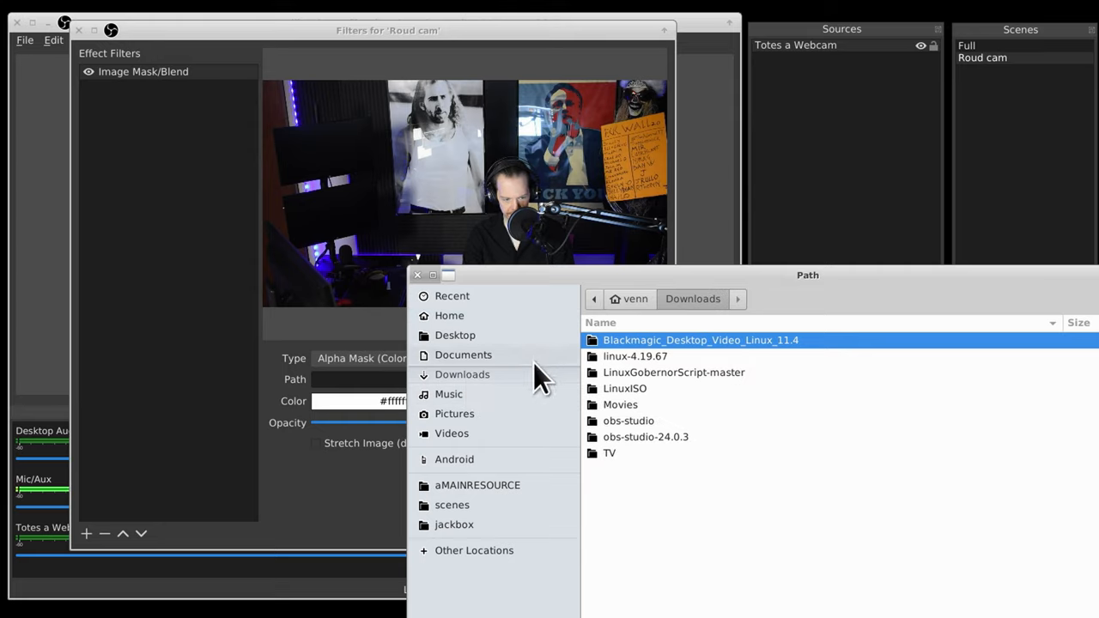
pyautogui.click(463, 354)
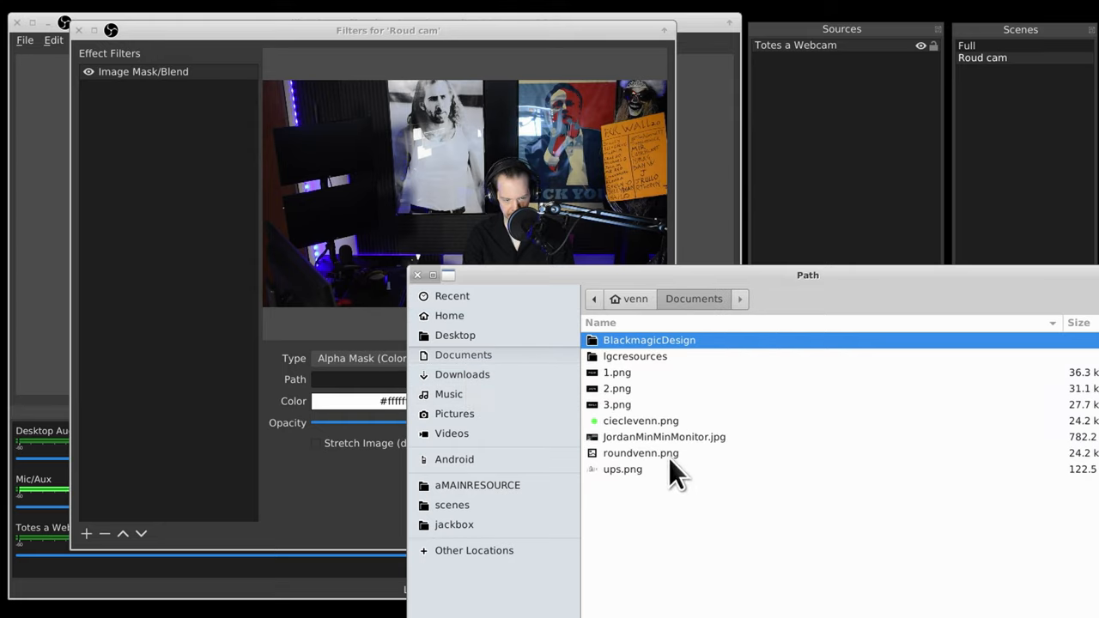
pyautogui.click(640, 453)
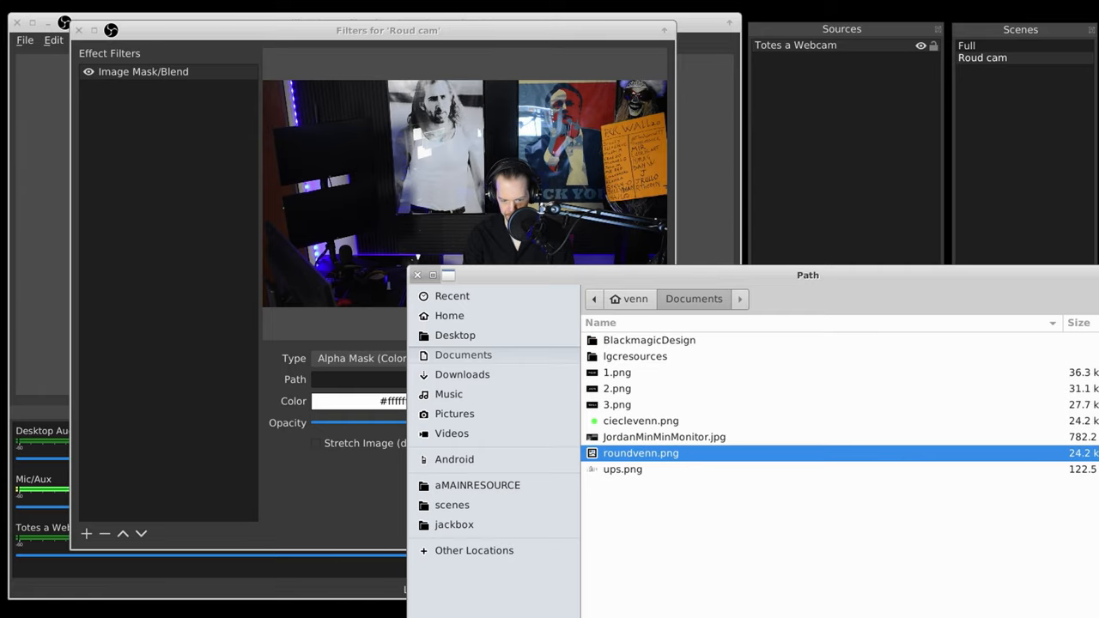
pyautogui.doubleClick(640, 454)
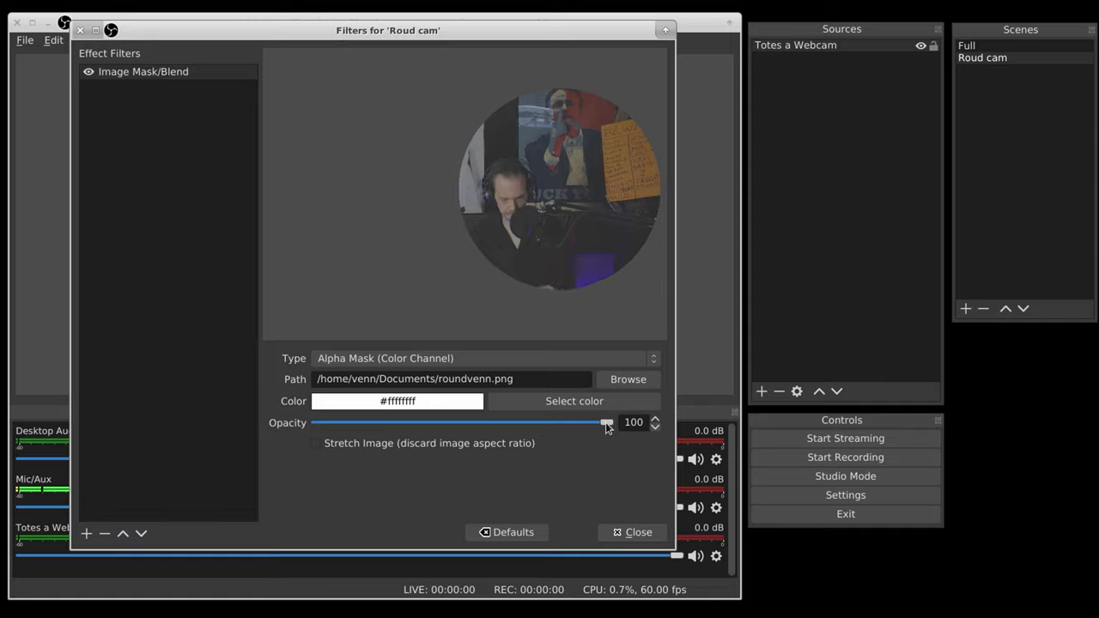
# Experiment with the filter's opacity, settle around 81, and close the Filters window
pyautogui.moveTo(607, 422); pyautogui.dragTo(381, 423)
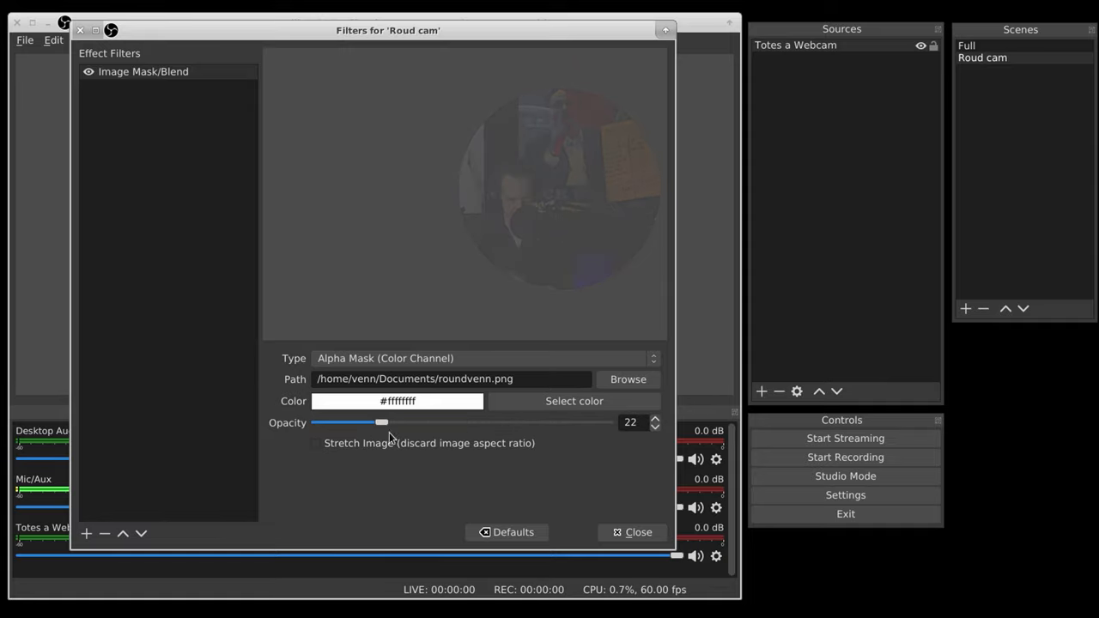
pyautogui.moveTo(381, 422); pyautogui.dragTo(556, 422)
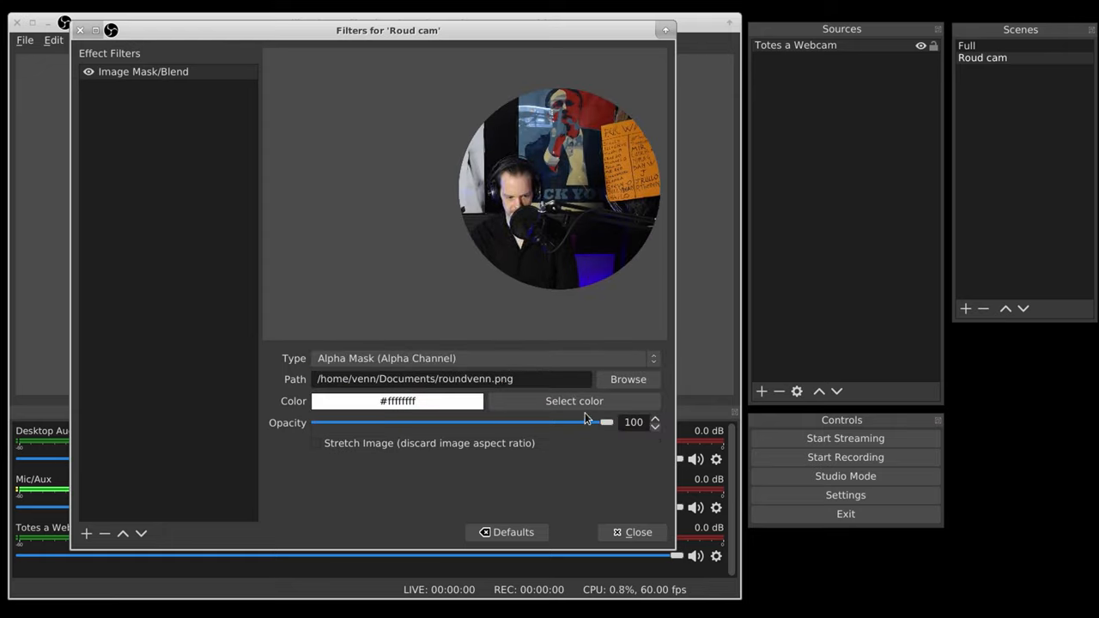
pyautogui.moveTo(597, 423); pyautogui.dragTo(374, 422)
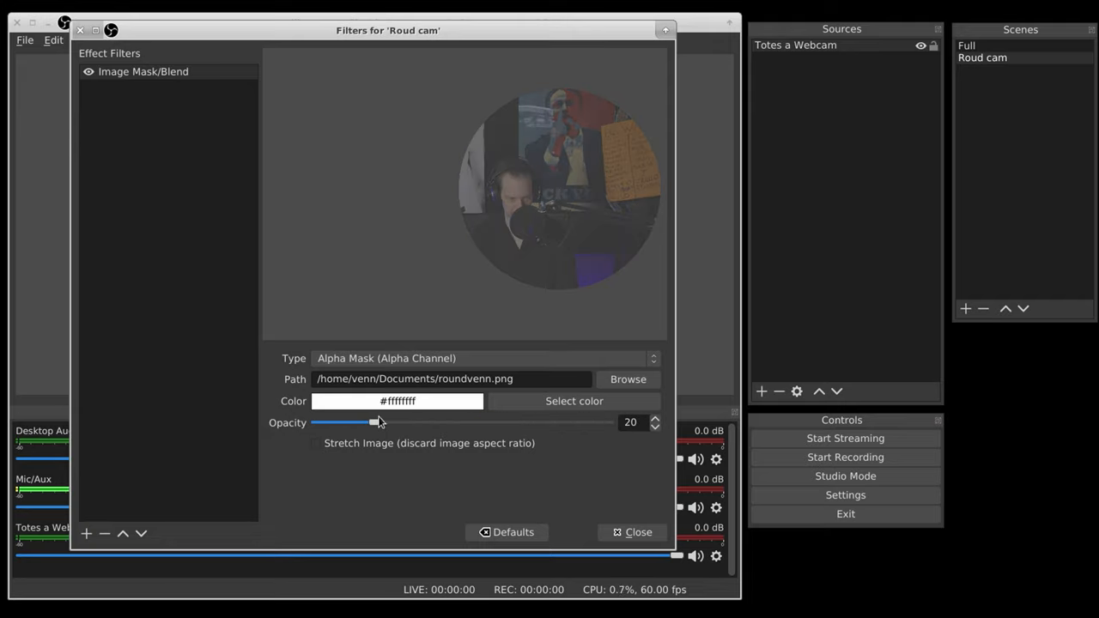
pyautogui.moveTo(374, 423); pyautogui.dragTo(604, 423)
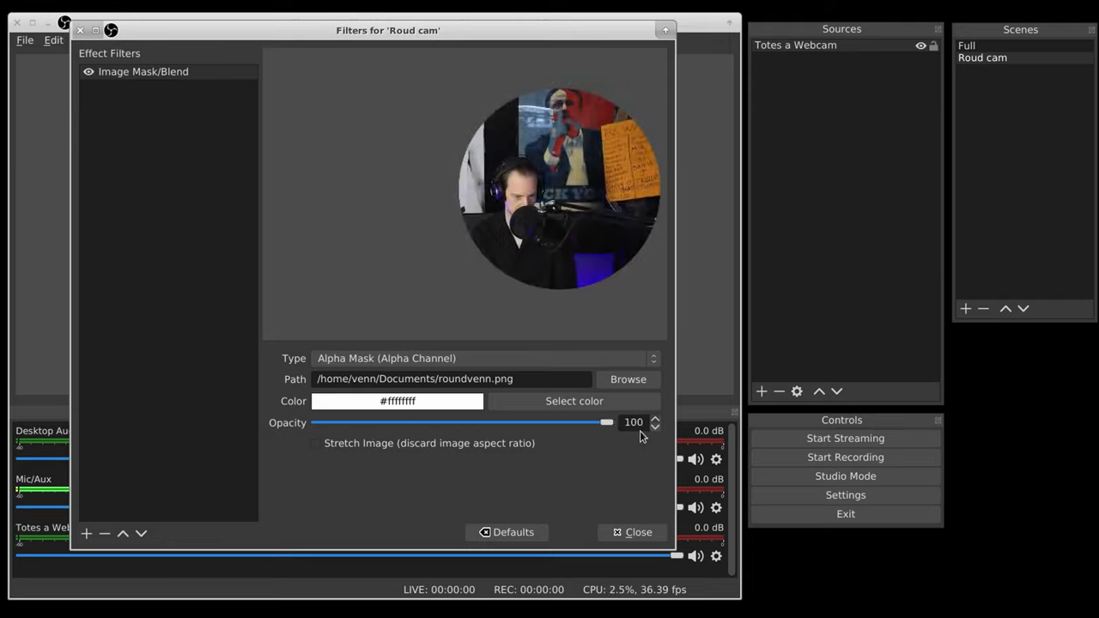
pyautogui.tripleClick(632, 422)
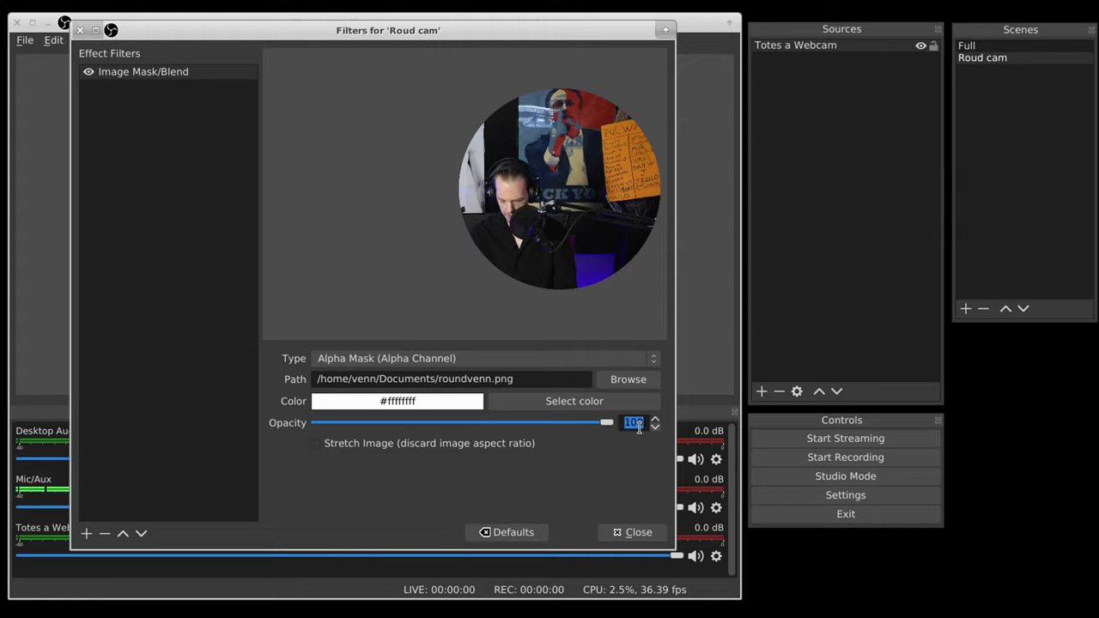
pyautogui.moveTo(605, 422); pyautogui.dragTo(548, 423)
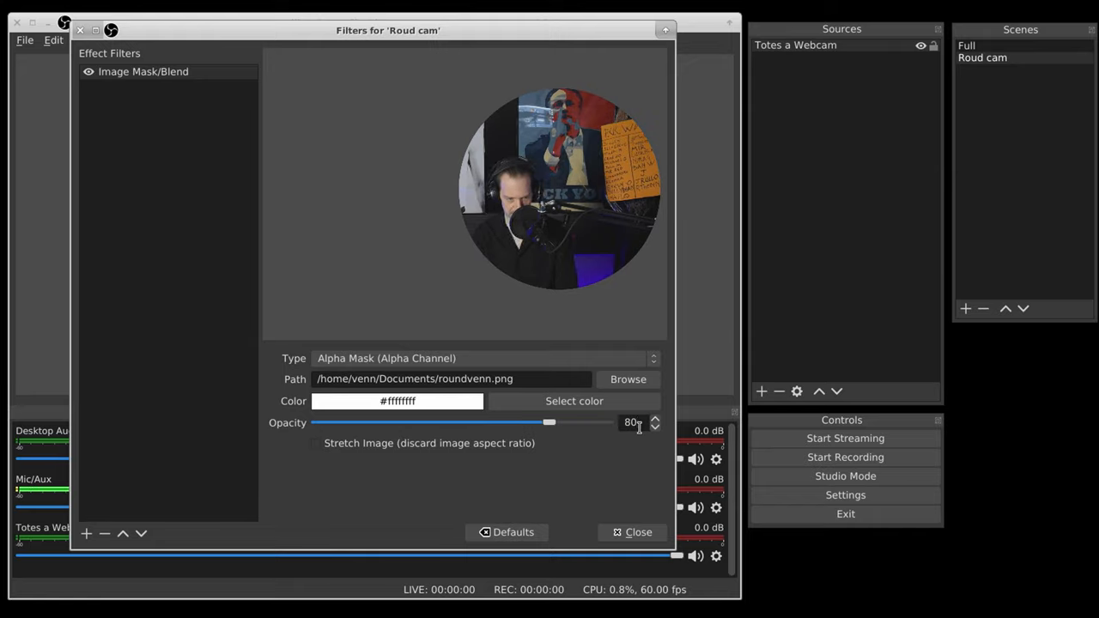
pyautogui.moveTo(549, 422); pyautogui.dragTo(340, 422)
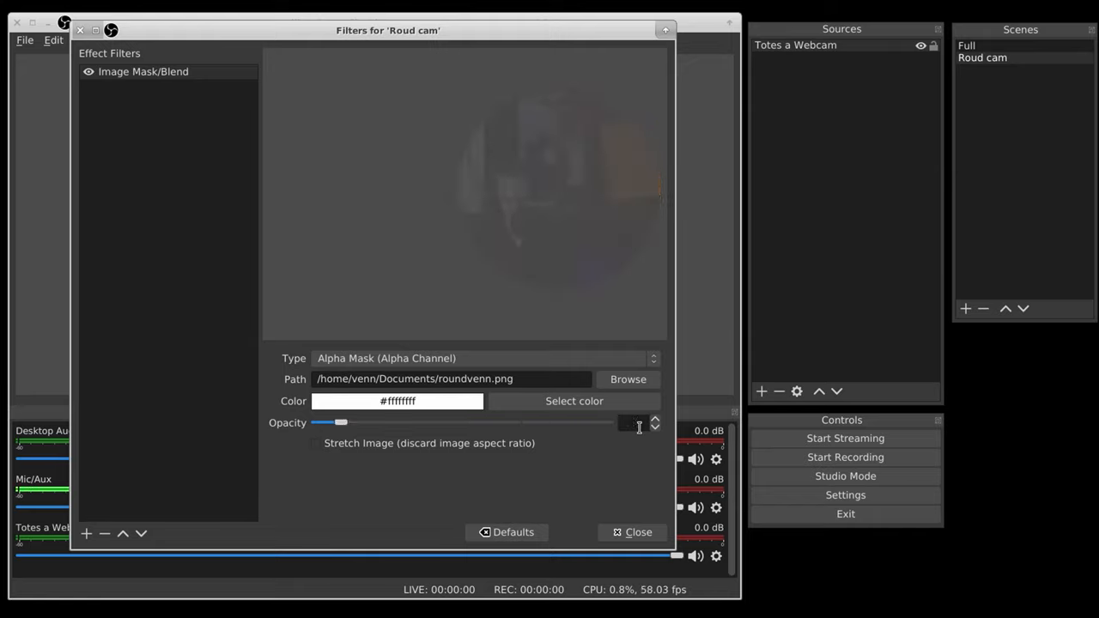
pyautogui.moveTo(340, 423); pyautogui.dragTo(519, 422)
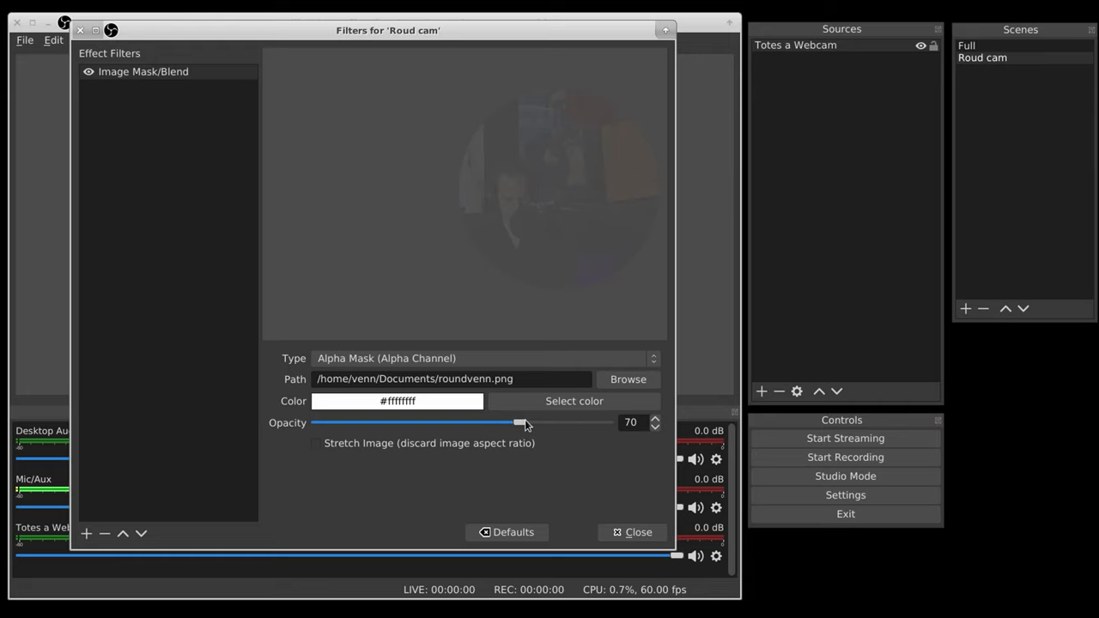
pyautogui.moveTo(519, 423); pyautogui.dragTo(553, 422)
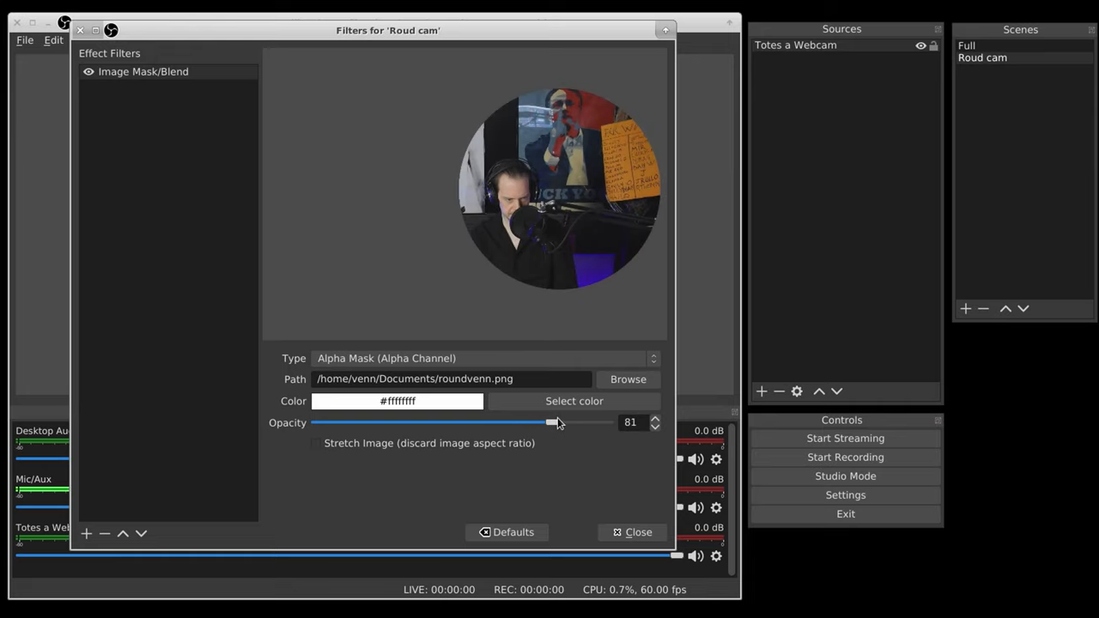
pyautogui.click(639, 532)
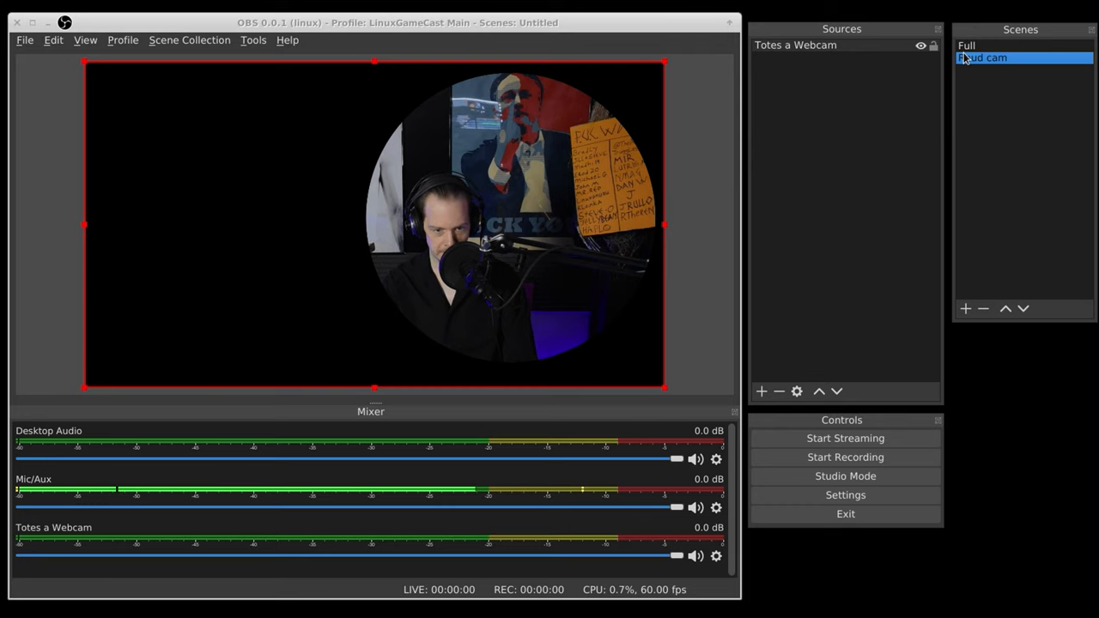
# Switch back to the Full scene
pyautogui.click(964, 45)
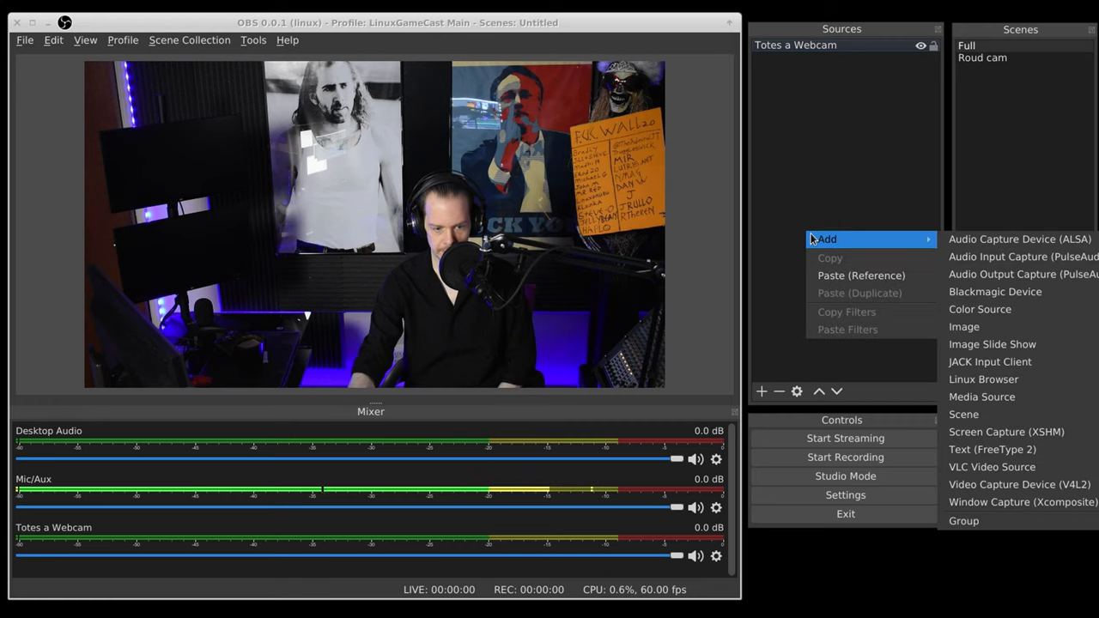
pyautogui.moveTo(963, 413)
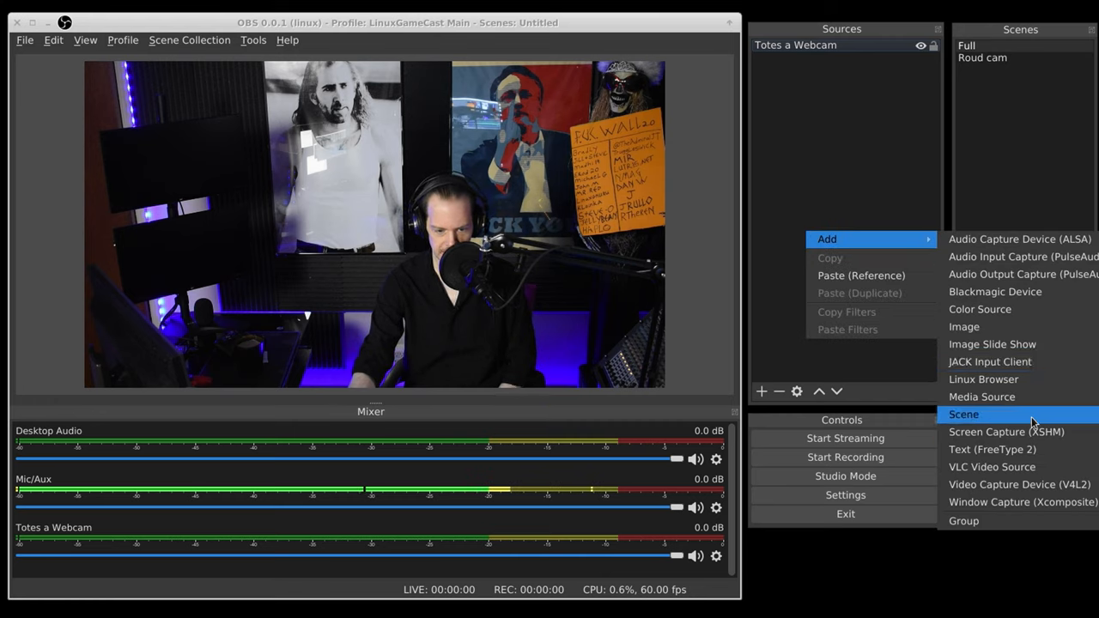
# Add the existing 'Roud cam' scene as a nested source inside the Full scene
pyautogui.click(963, 414)
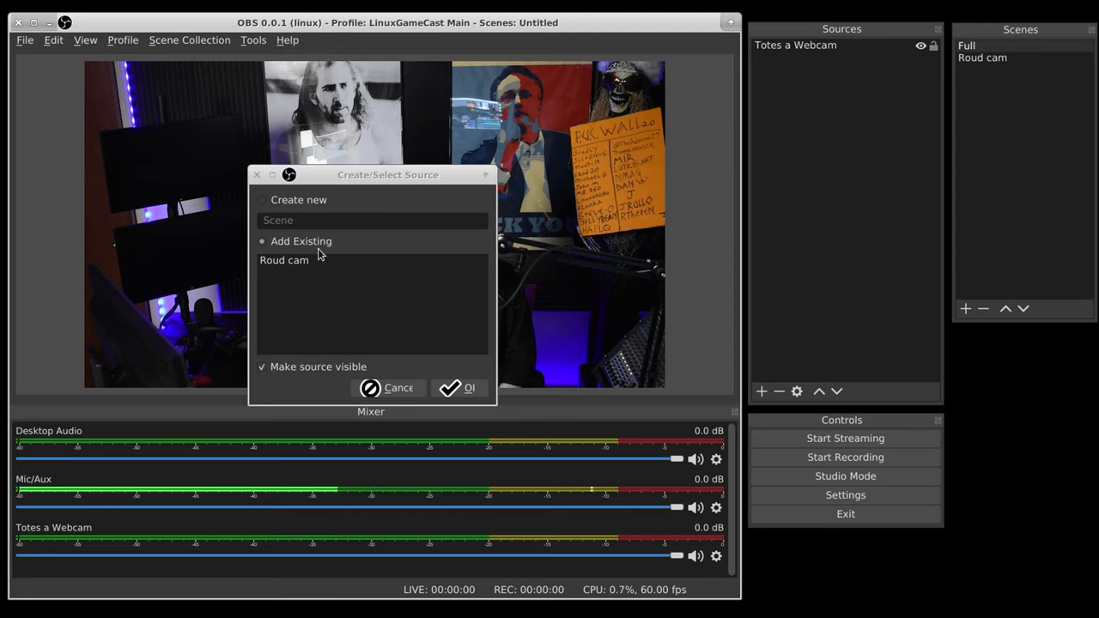
pyautogui.click(460, 388)
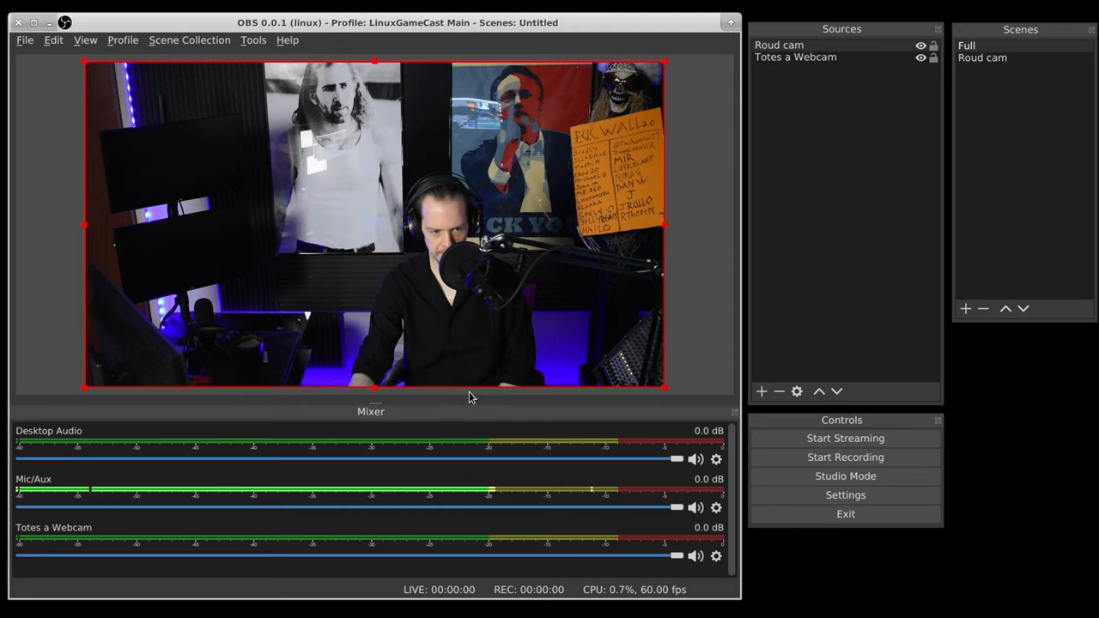